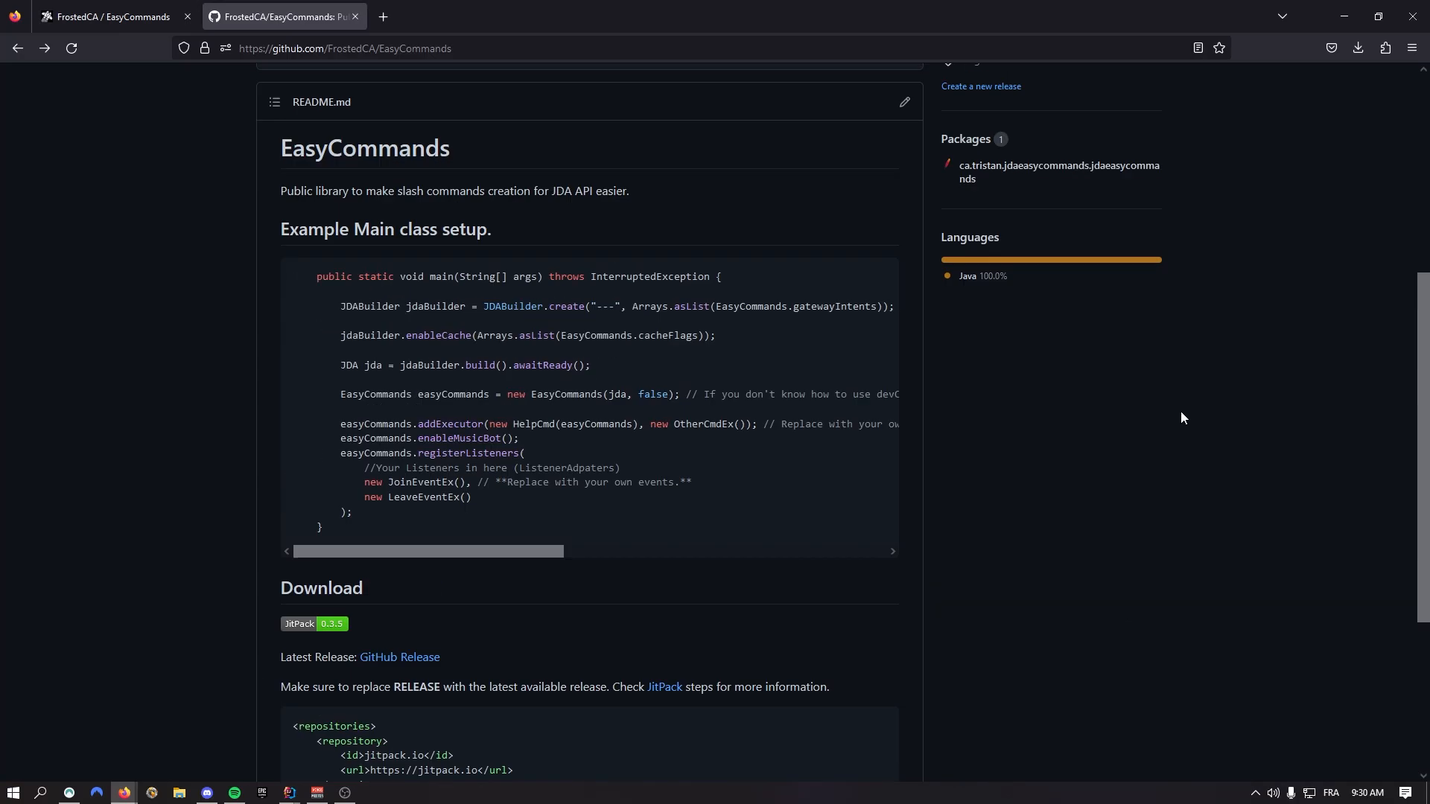
scroll("down", 3)
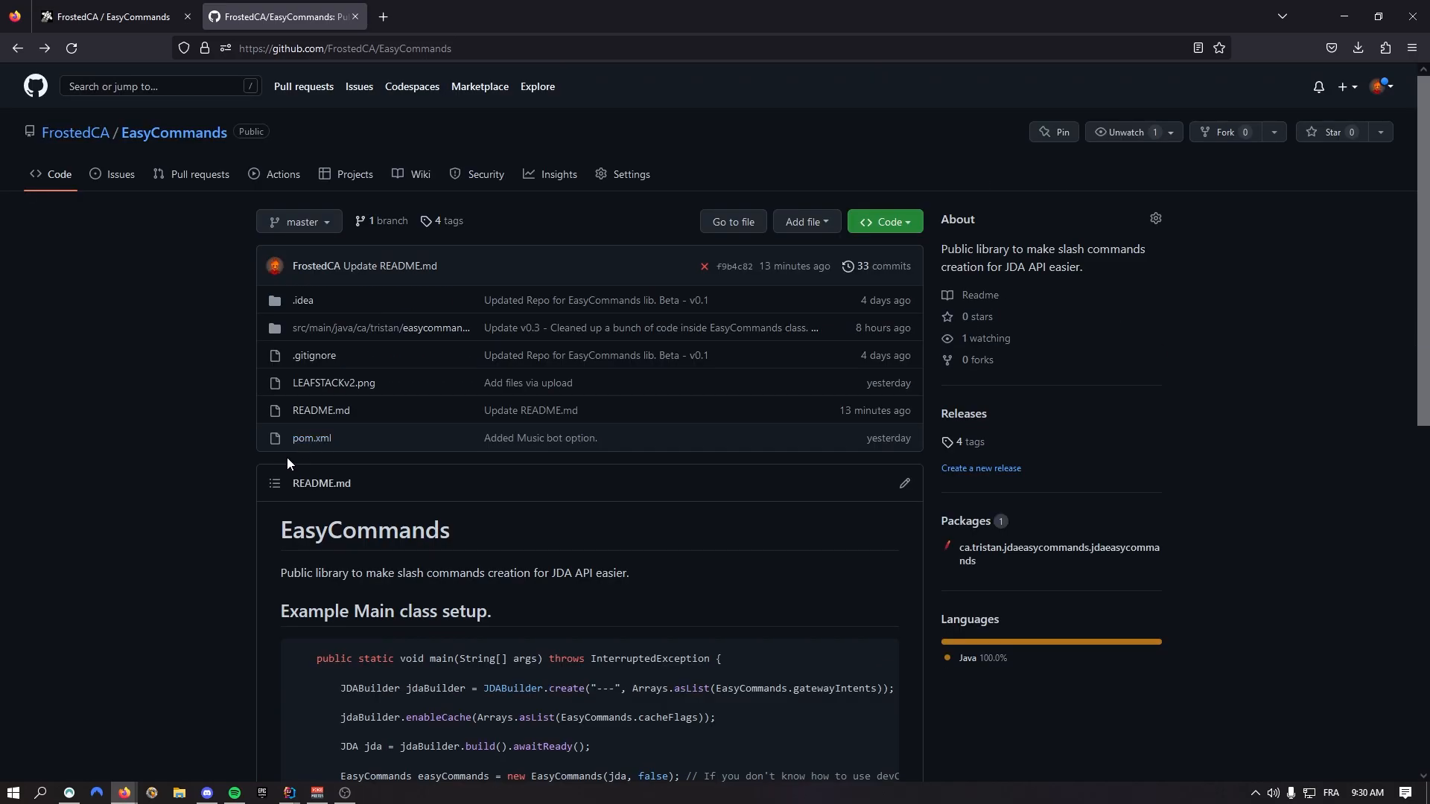
mouse_move(524, 396)
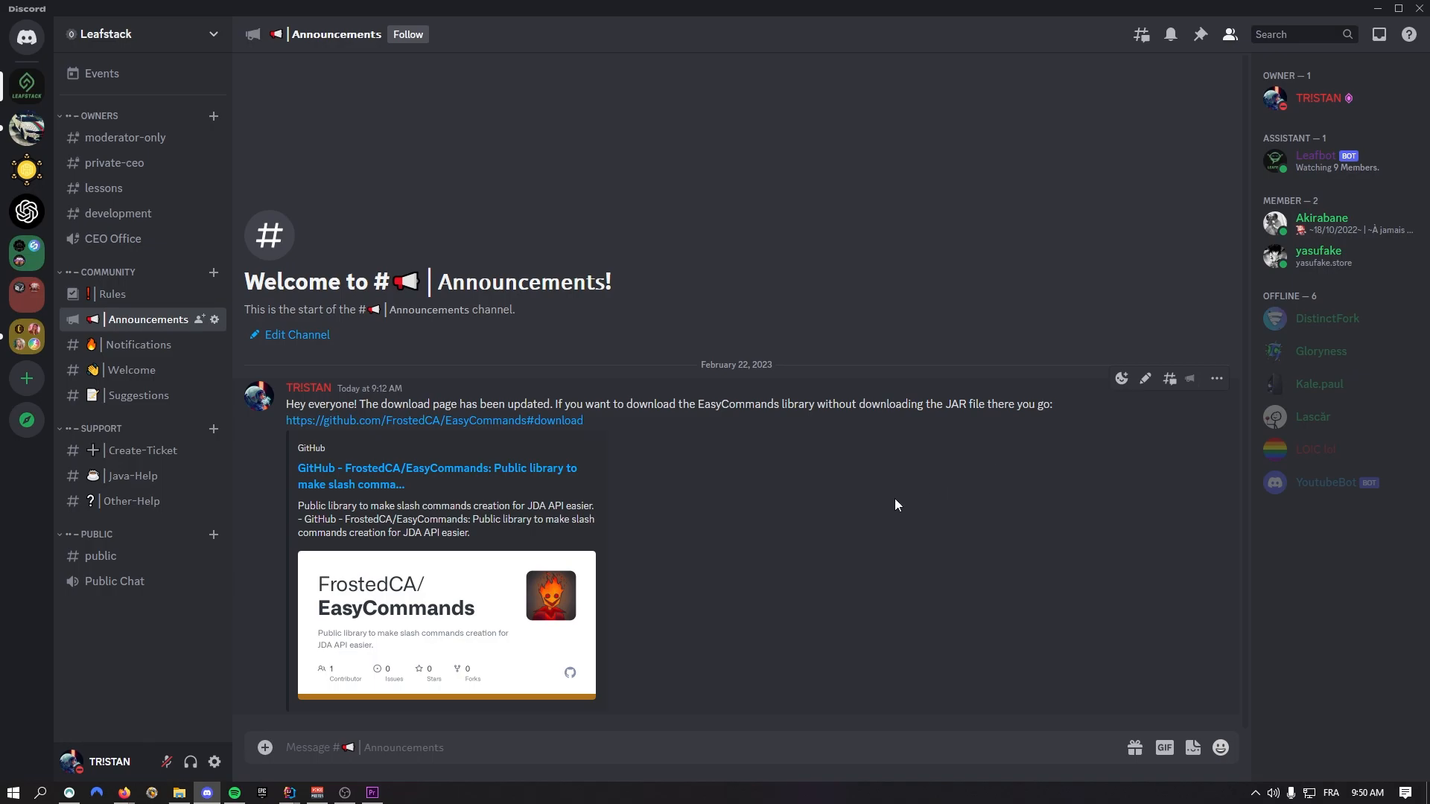
mouse_move(131, 370)
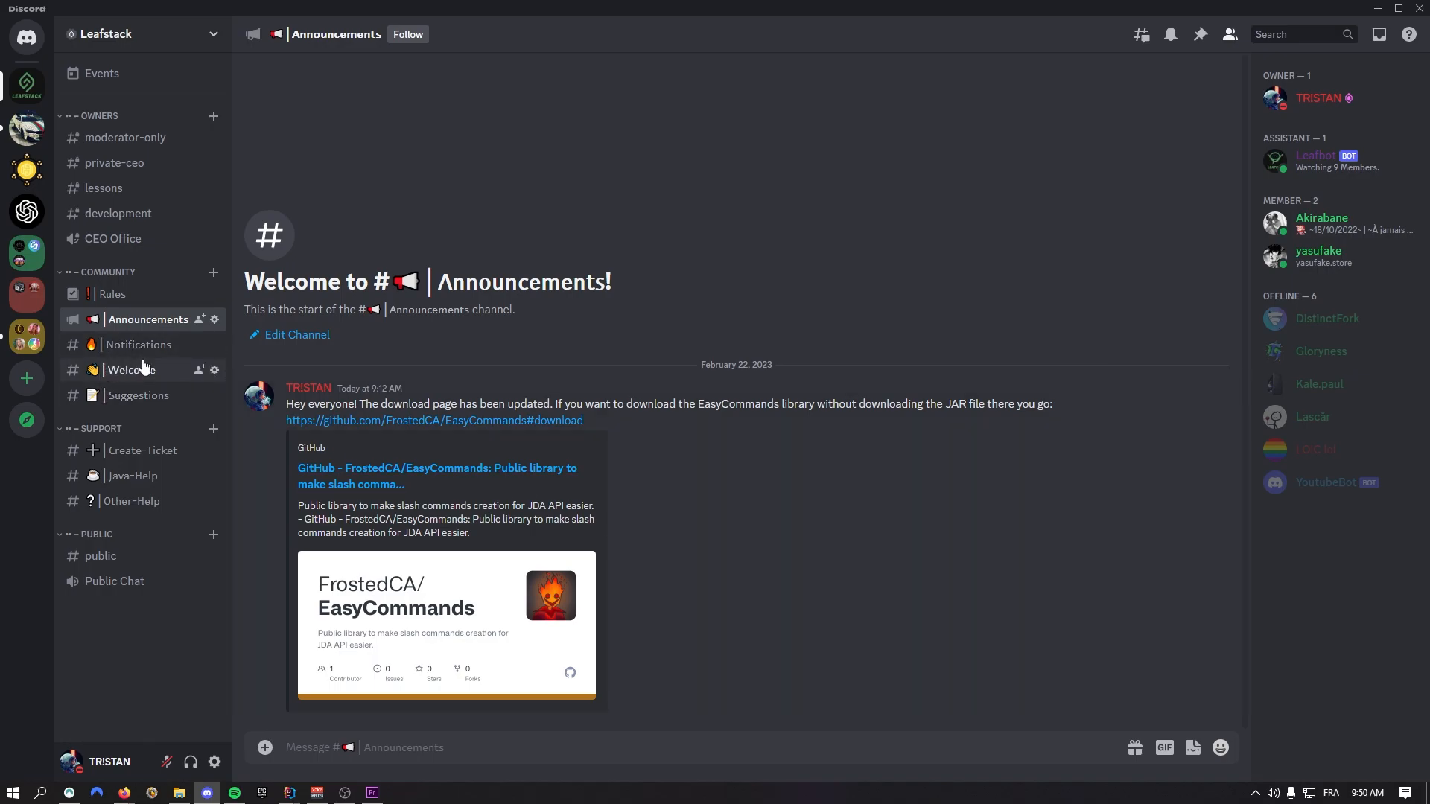
mouse_move(181, 188)
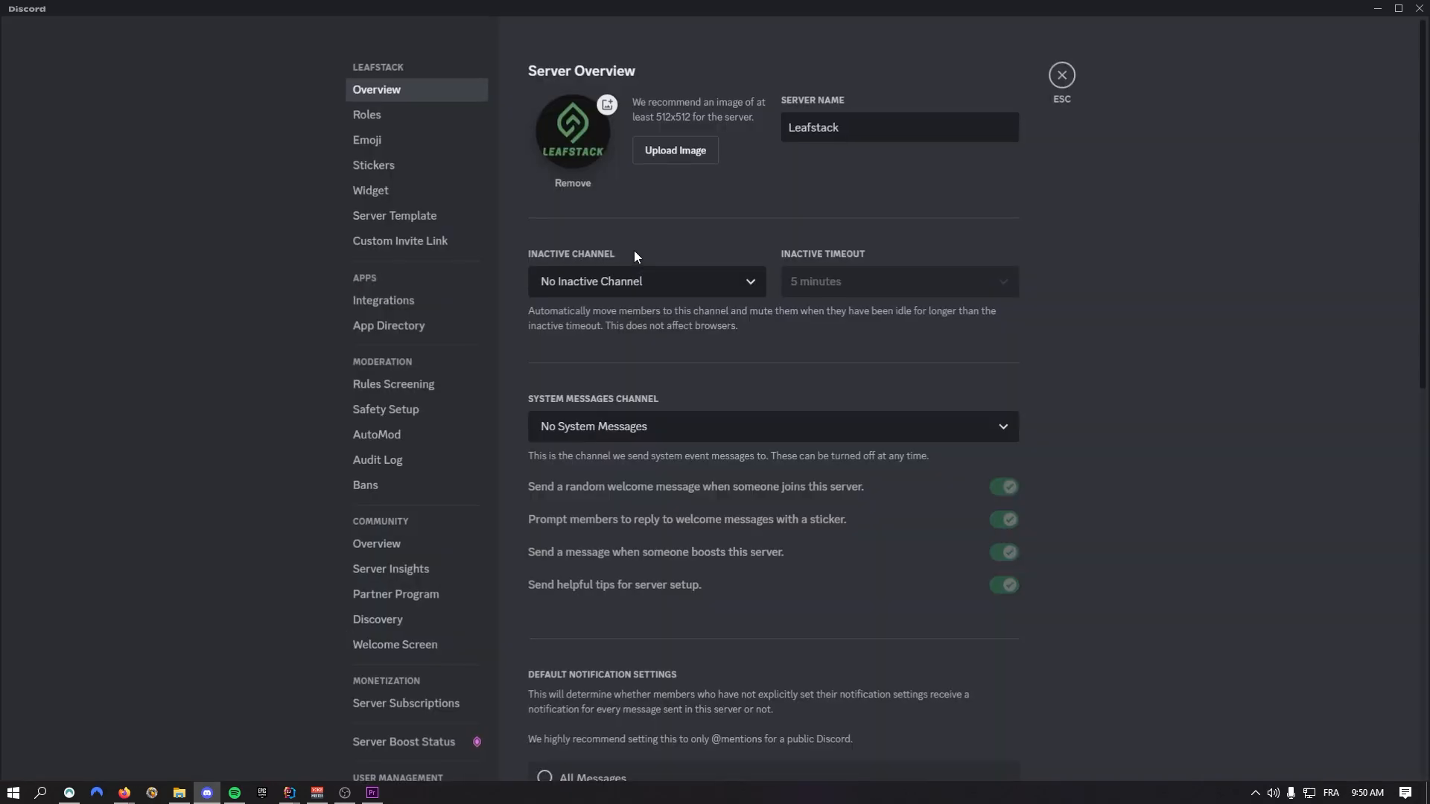
left_click(1061, 74)
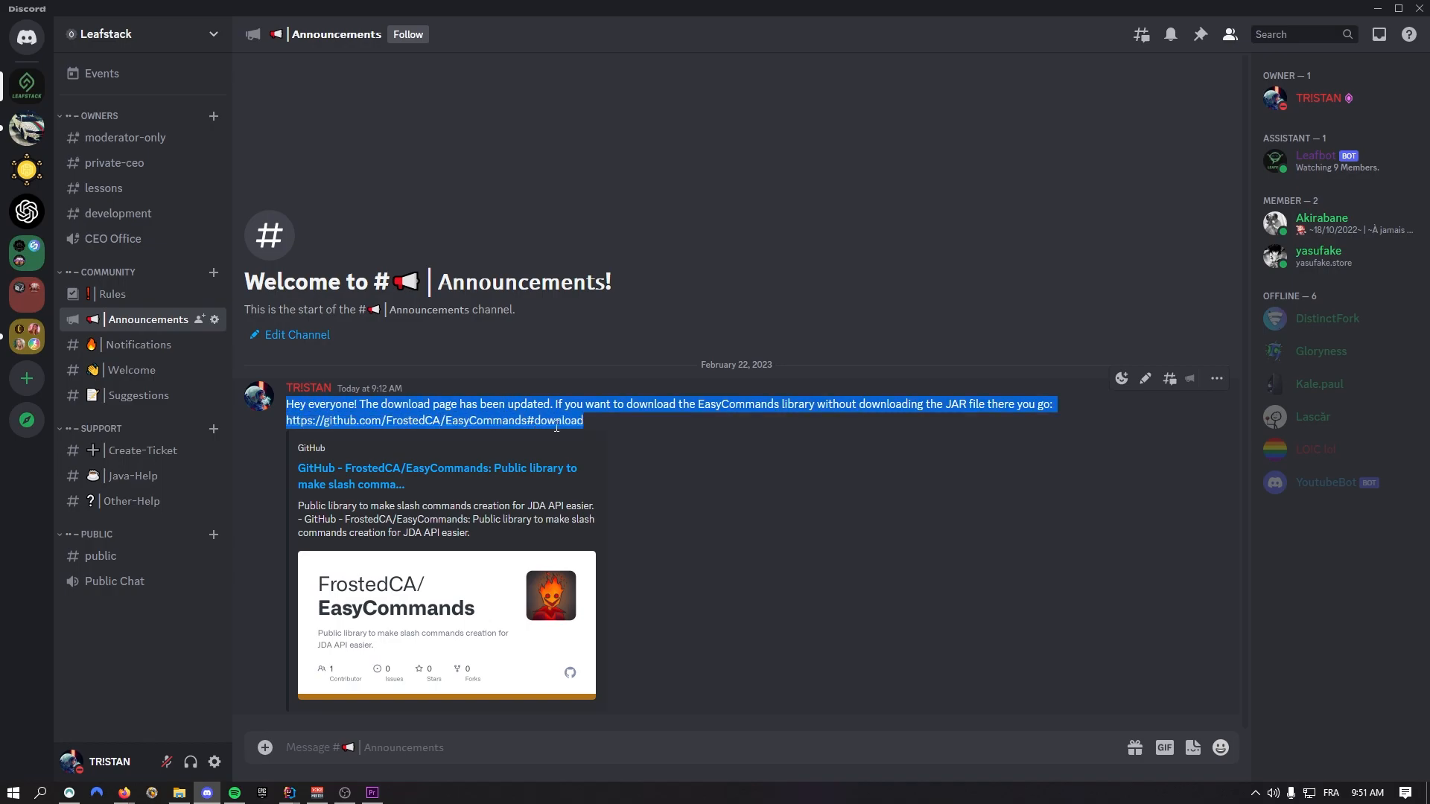
left_click(716, 519)
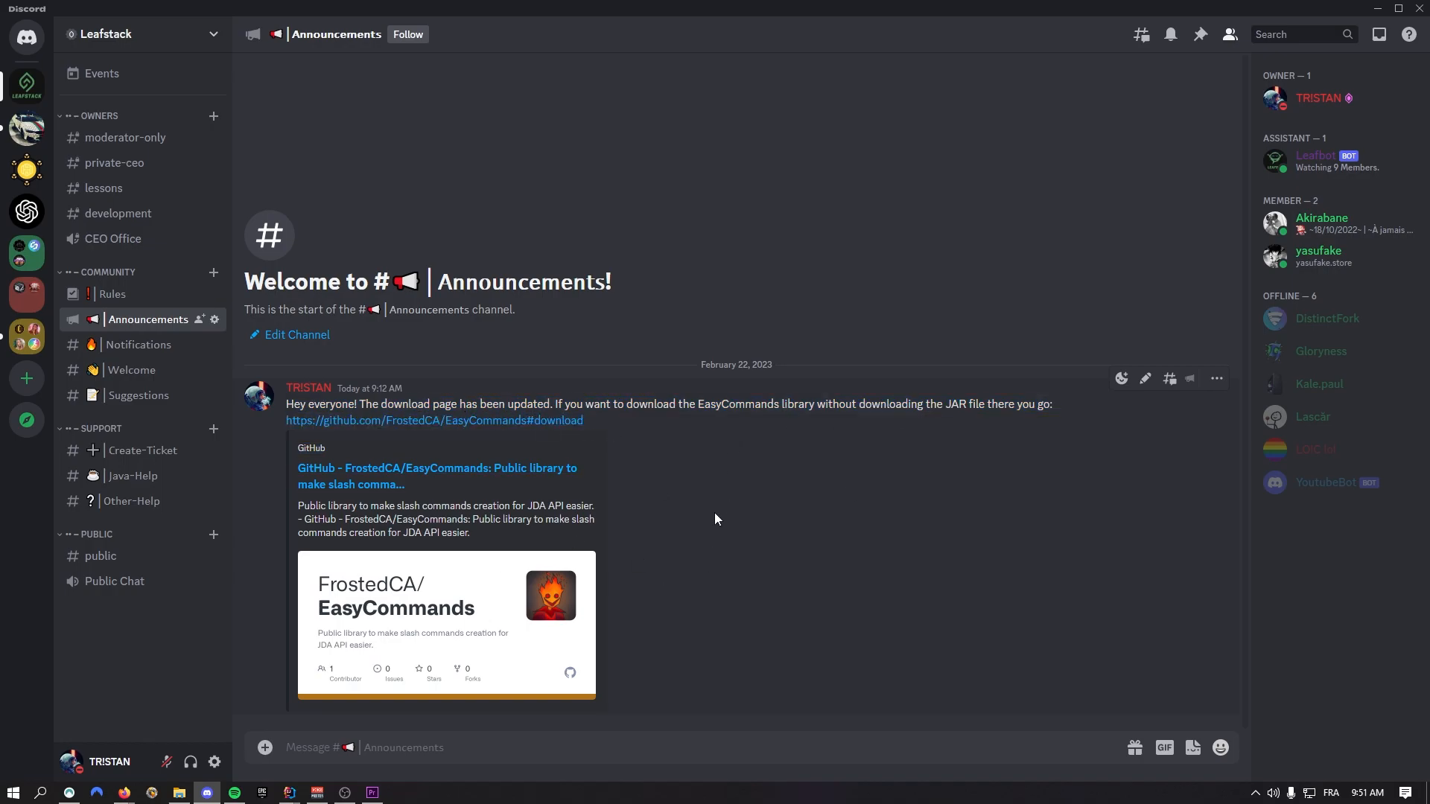
left_click_drag(286, 388, 611, 422)
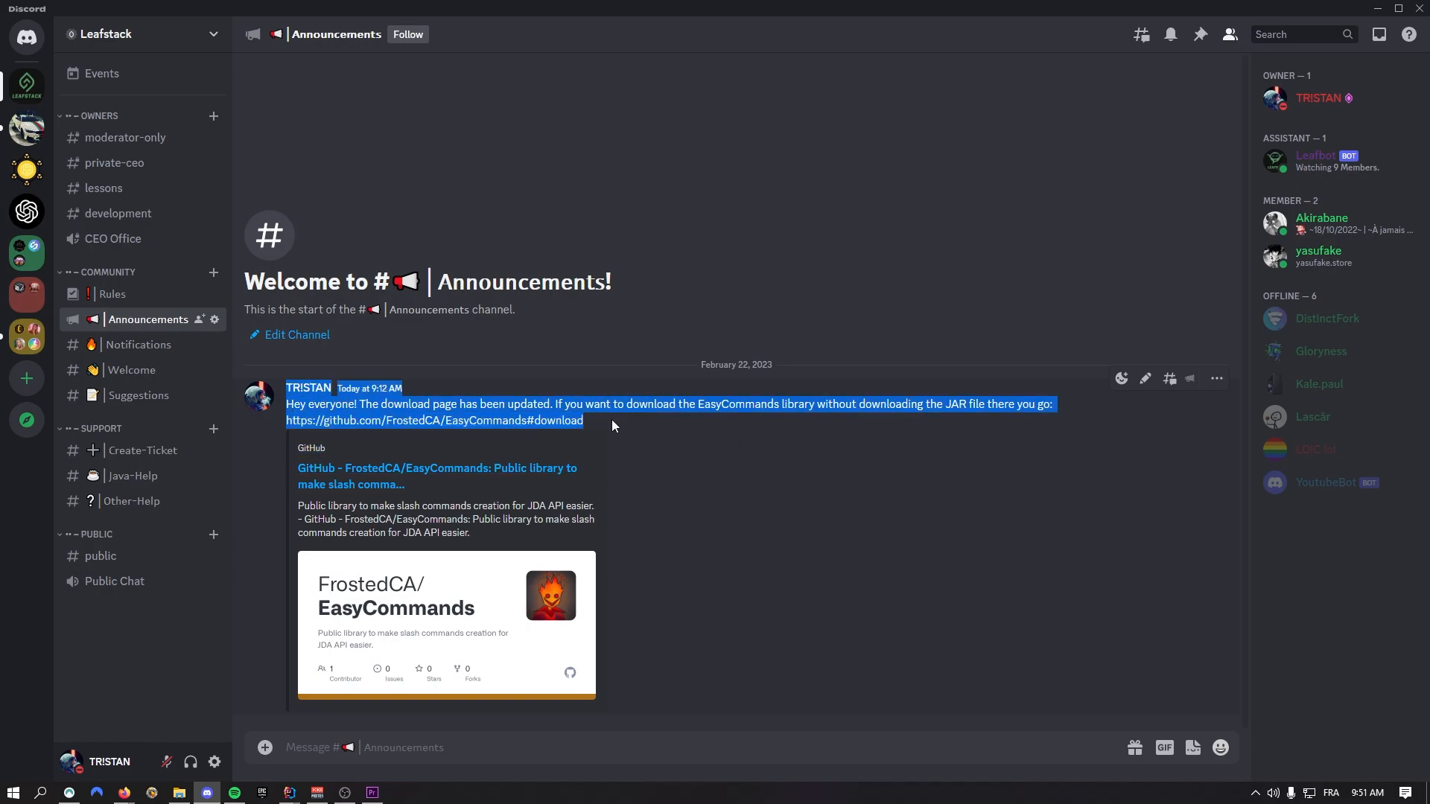
left_click(139, 345)
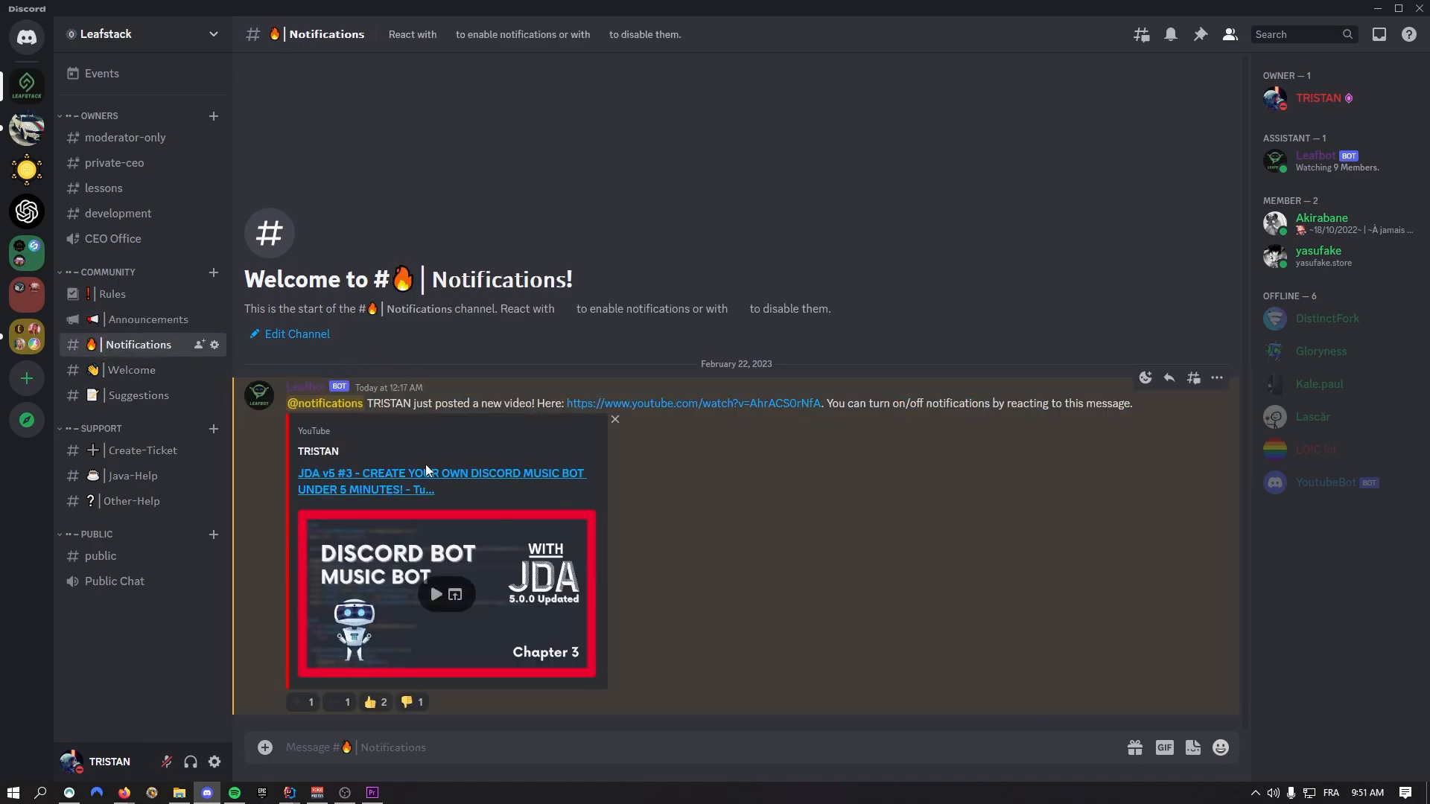
mouse_move(304, 702)
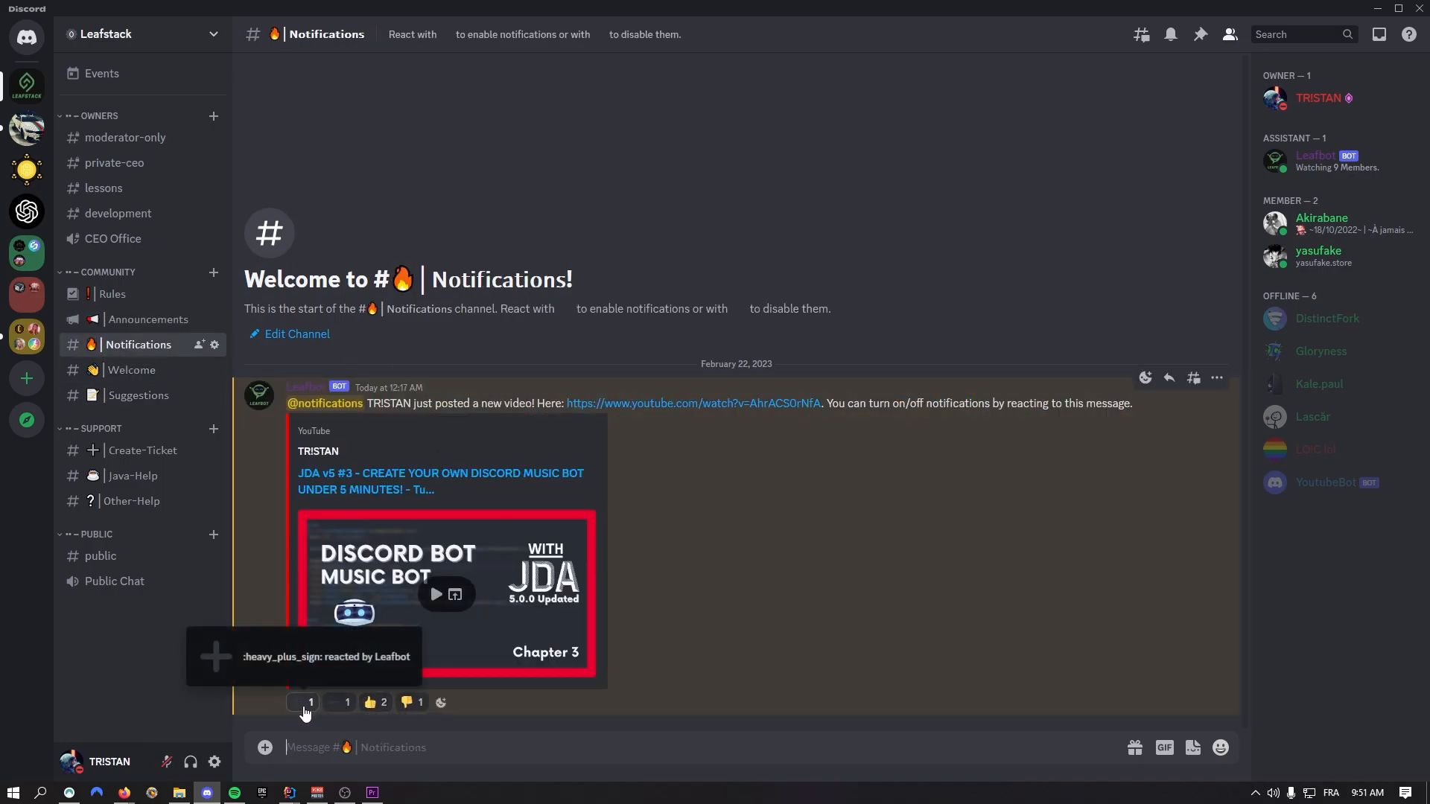
mouse_move(482, 699)
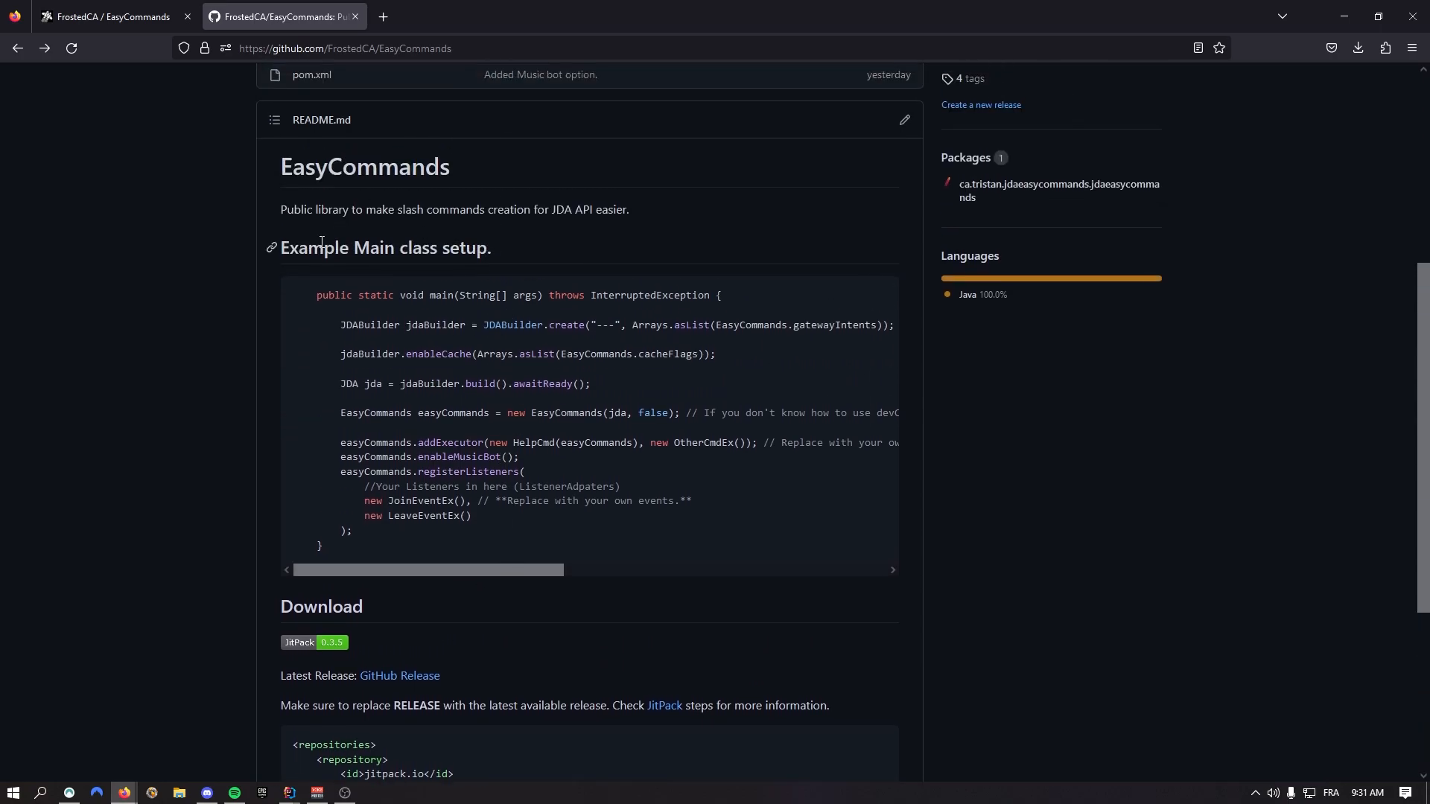
Jump to the EasyCommands README and scroll past the example main class to Download.
scroll("up", 3)
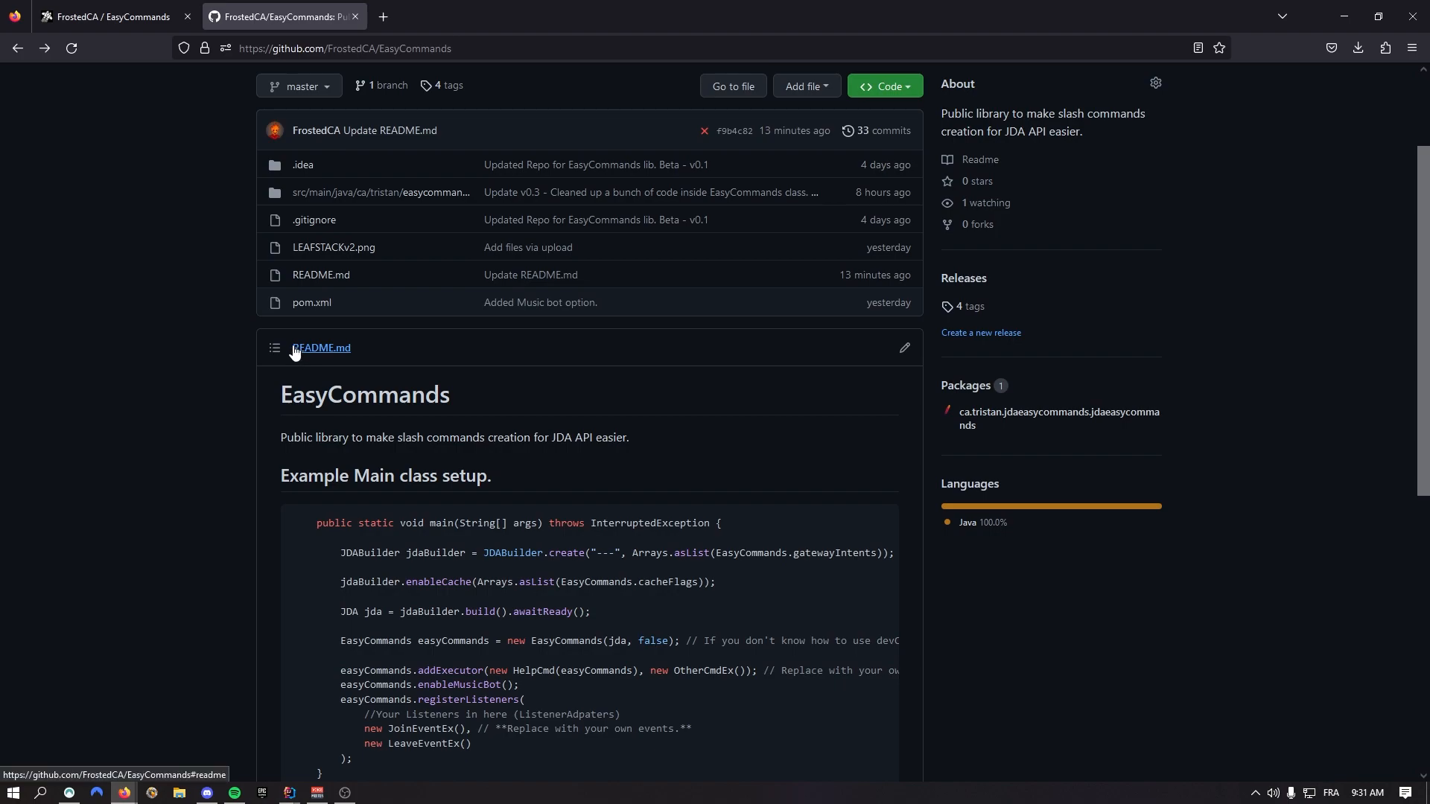
left_click(345, 49)
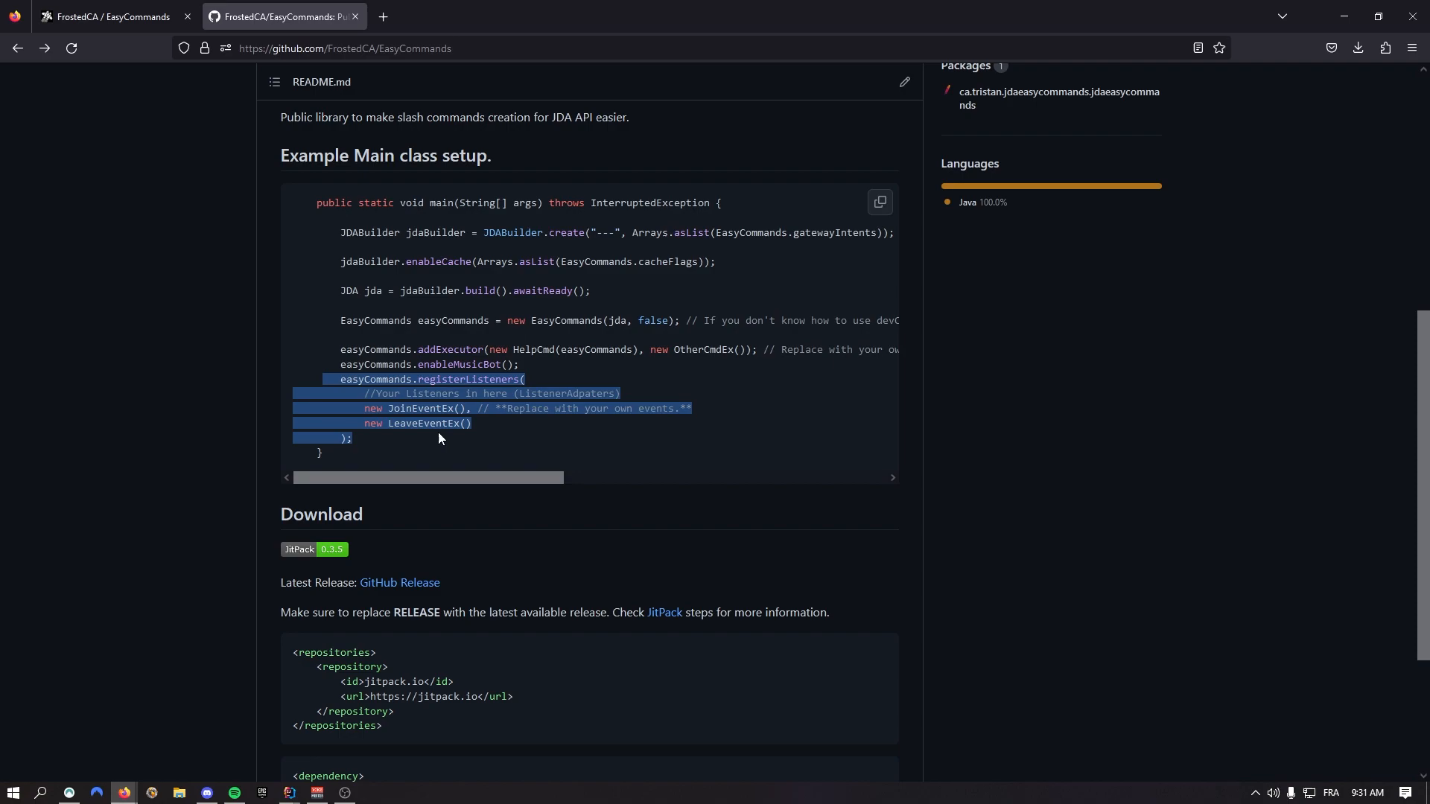
left_click(334, 350)
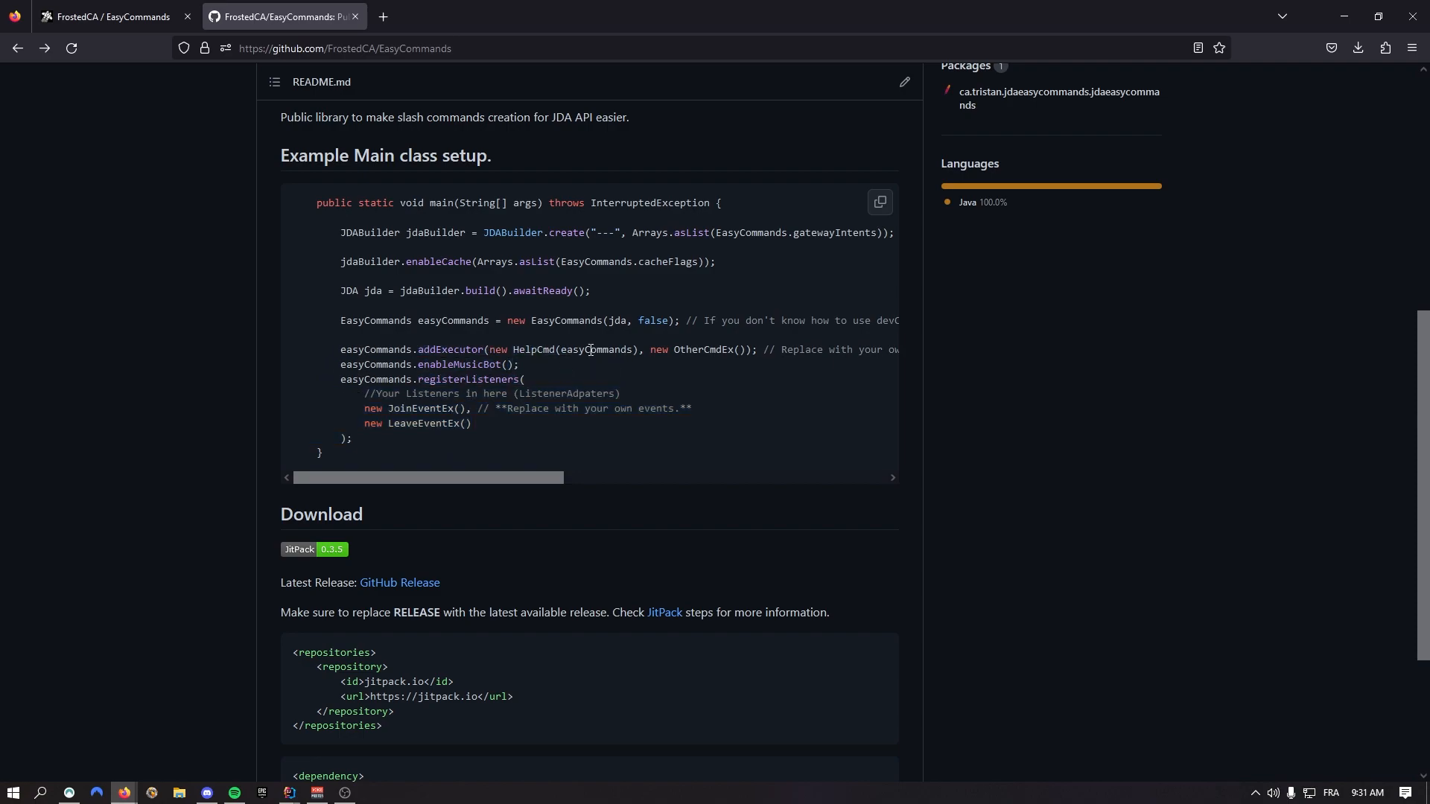
double_click(597, 349)
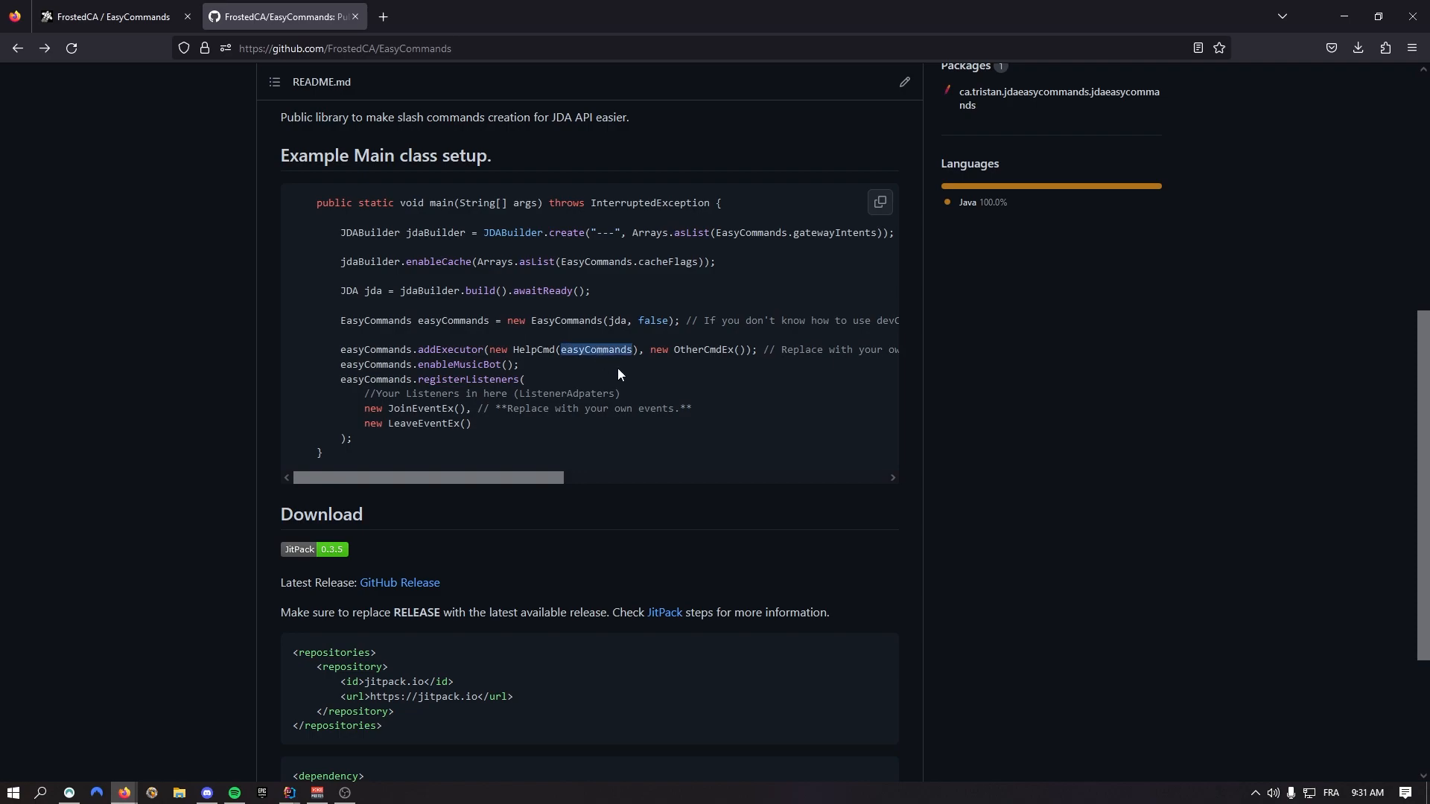
mouse_move(438, 317)
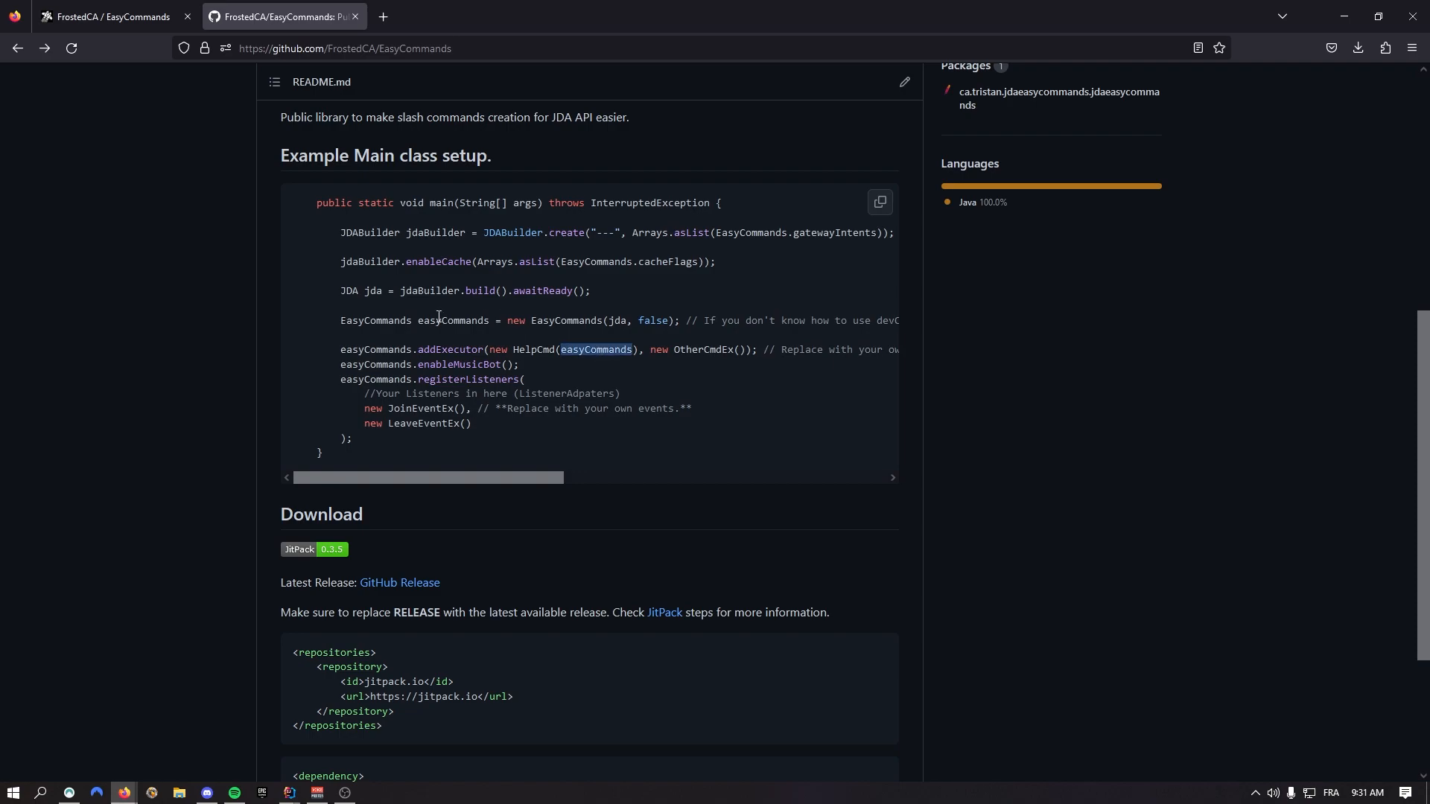
left_click(618, 462)
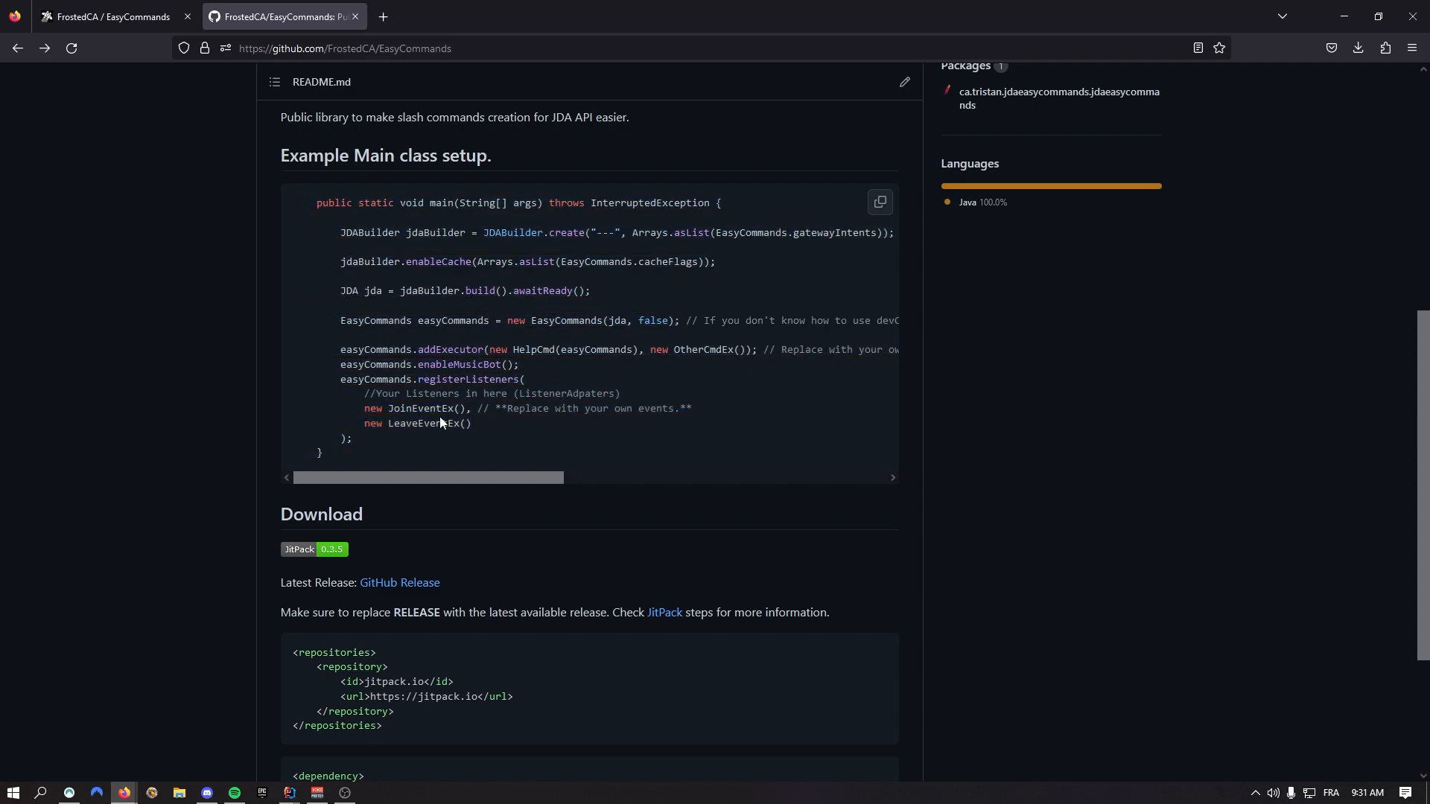
mouse_move(456, 393)
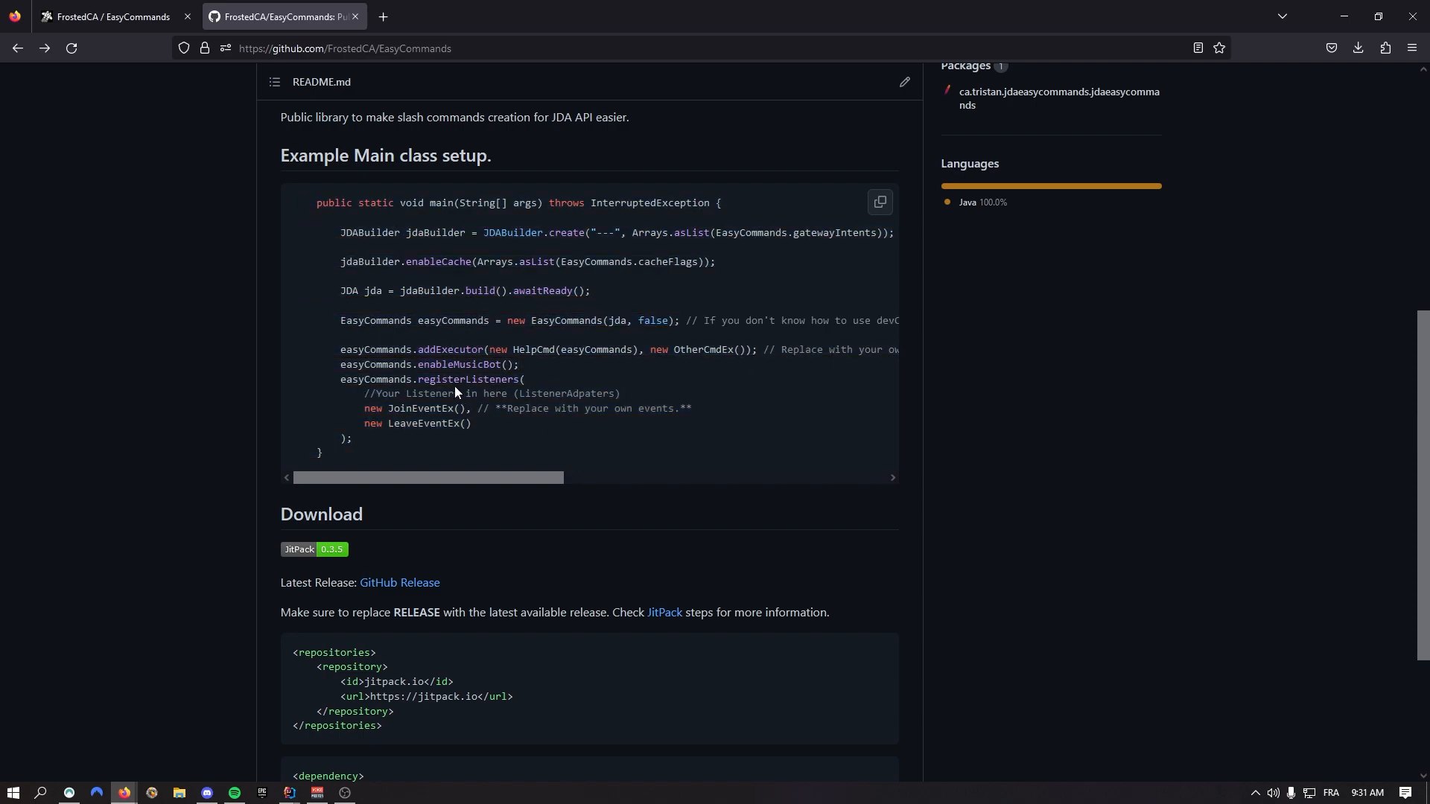
mouse_move(564, 369)
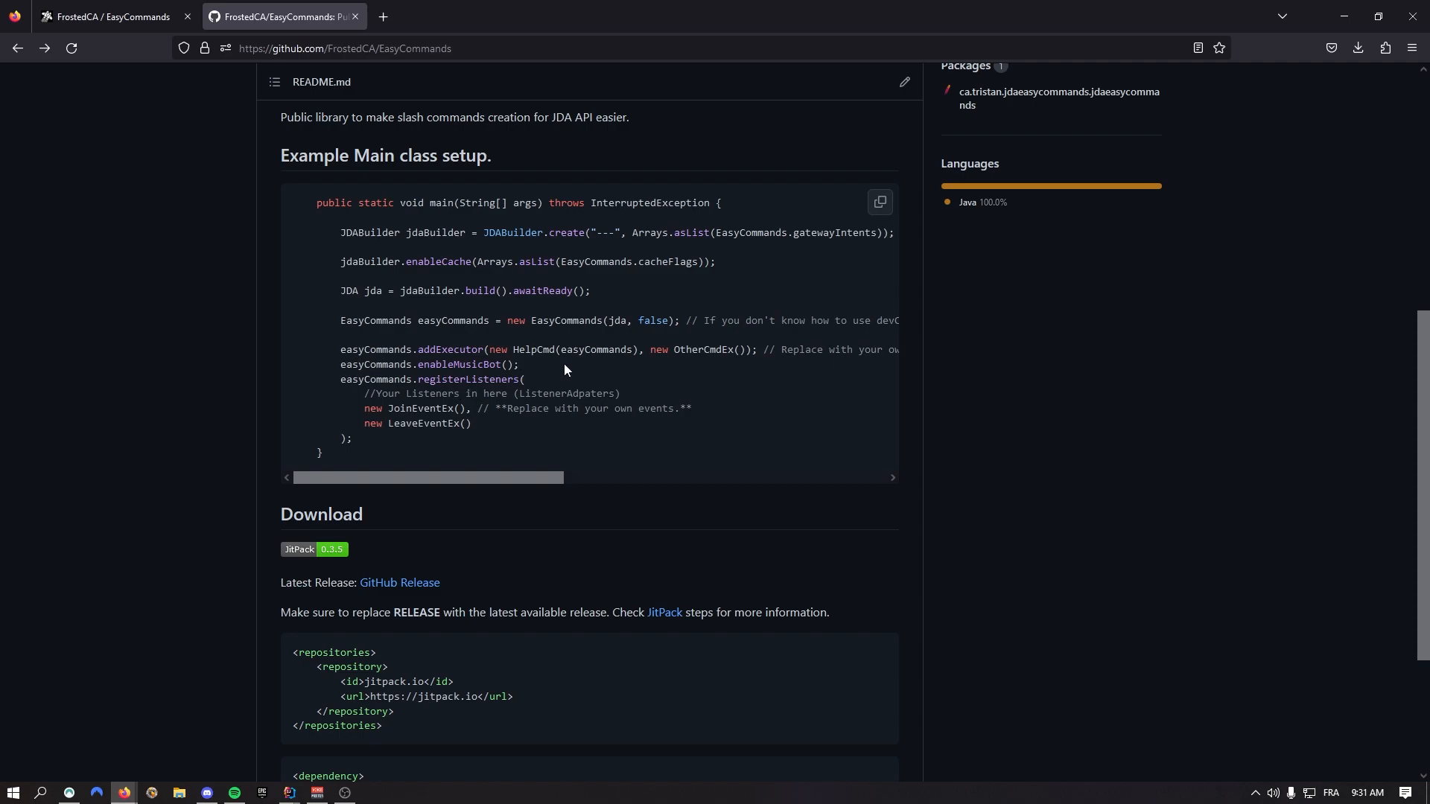
mouse_move(527, 375)
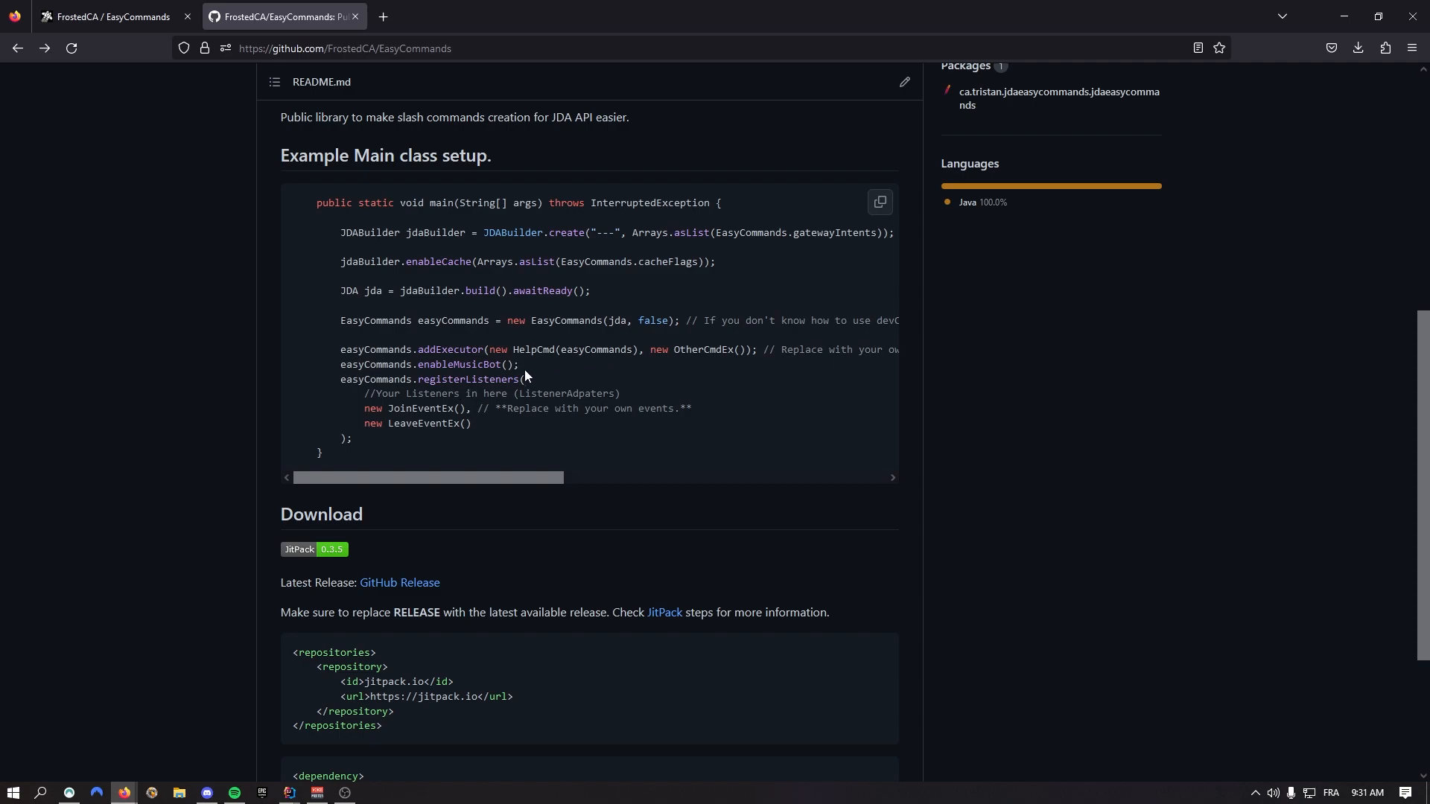
scroll("down", 3)
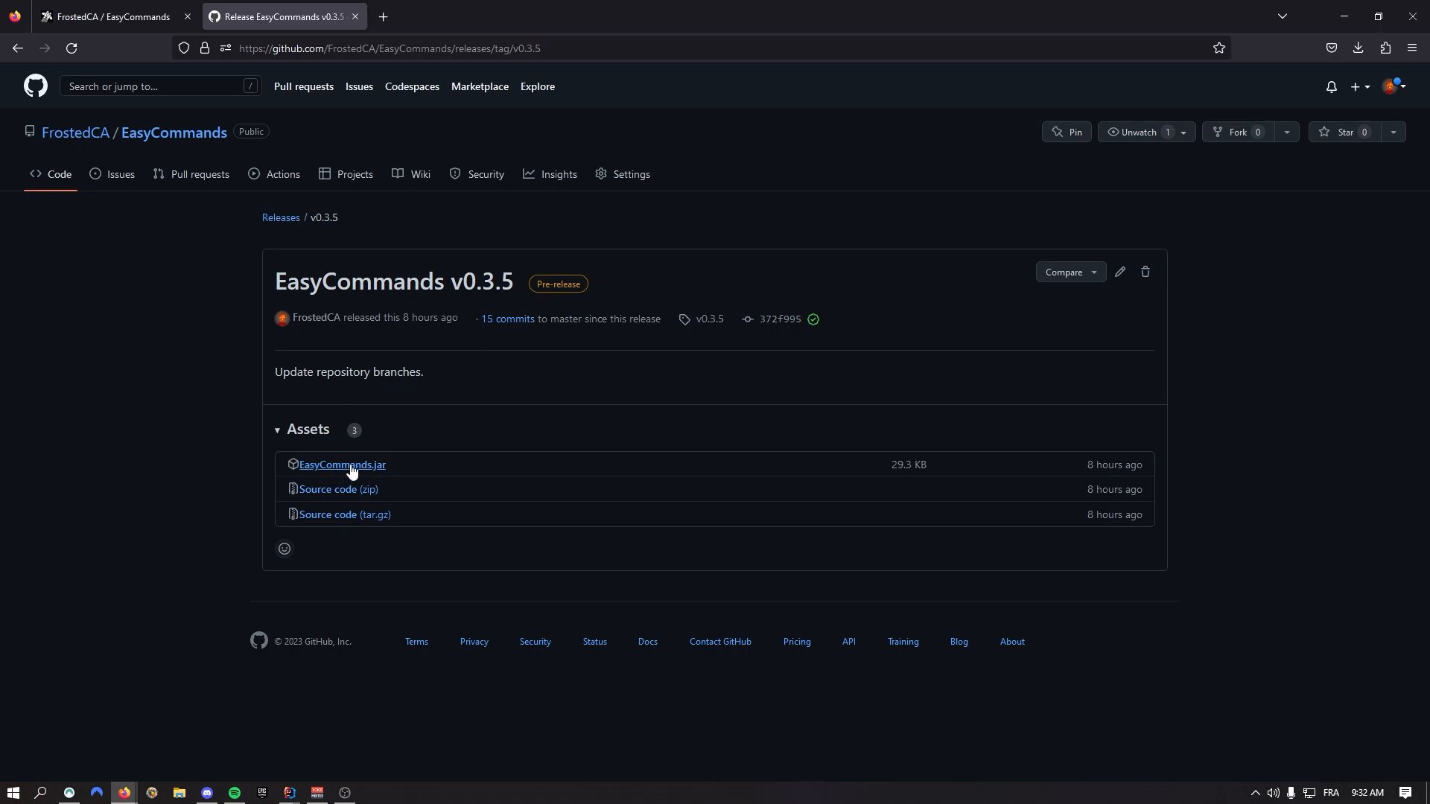
mouse_move(345, 474)
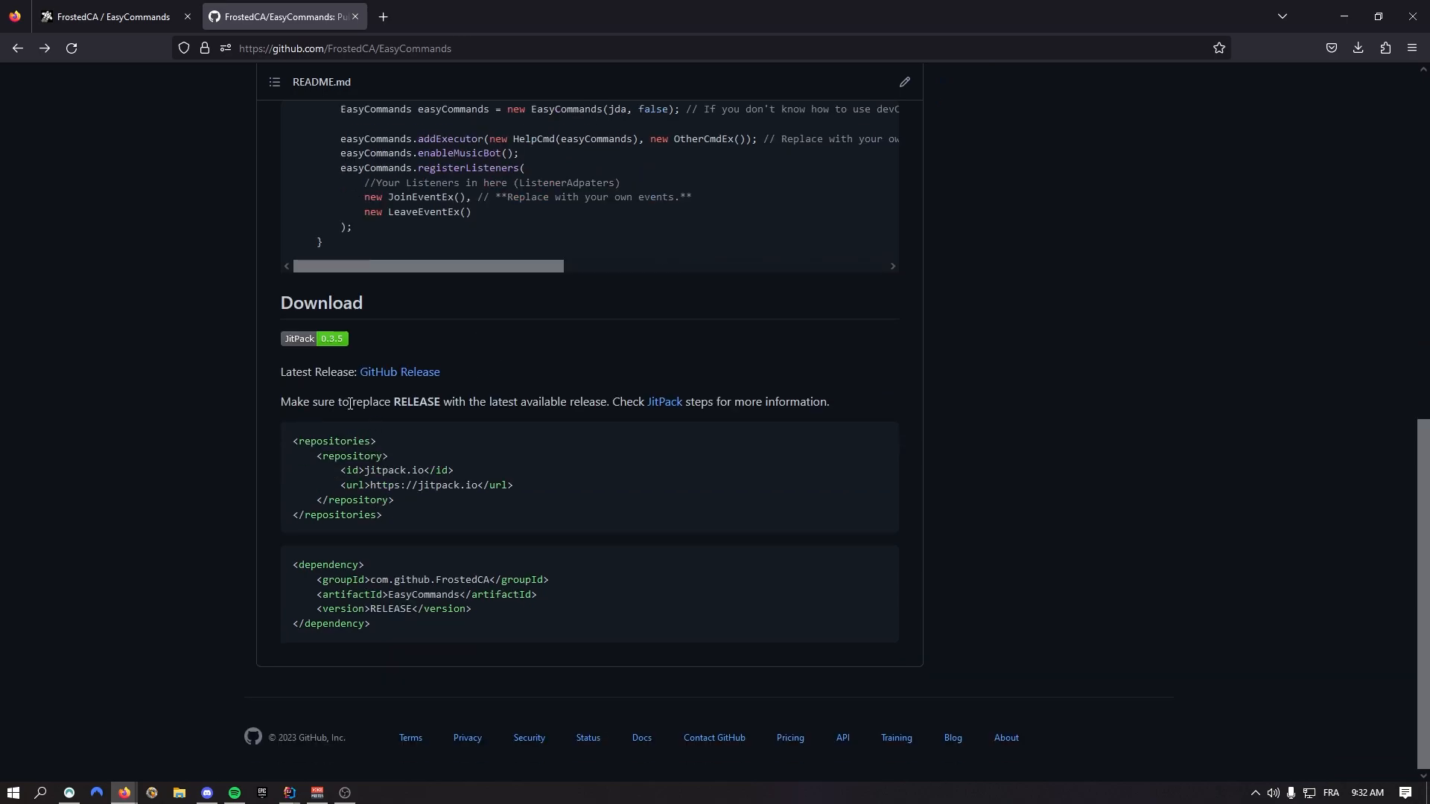
mouse_move(664, 401)
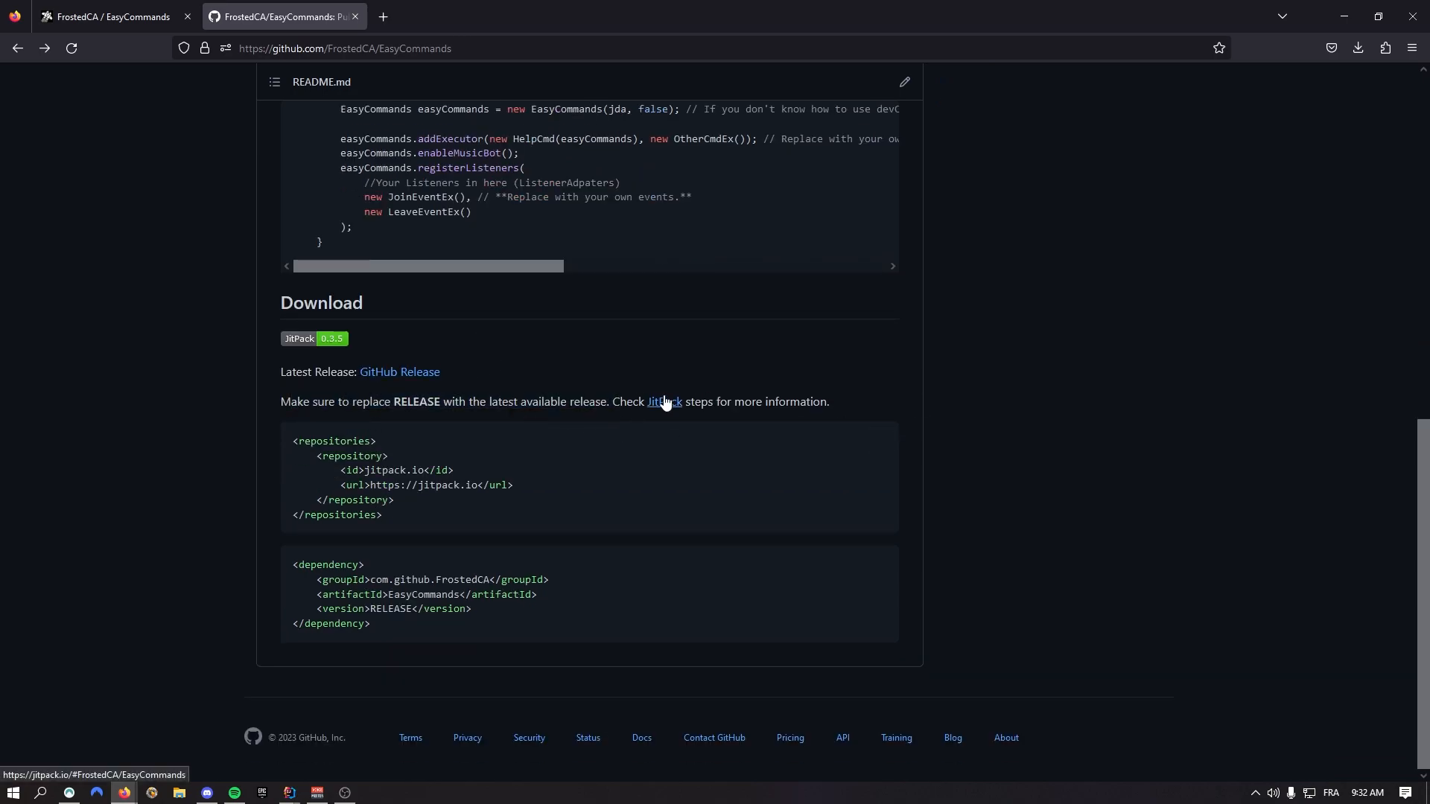
mouse_move(276, 306)
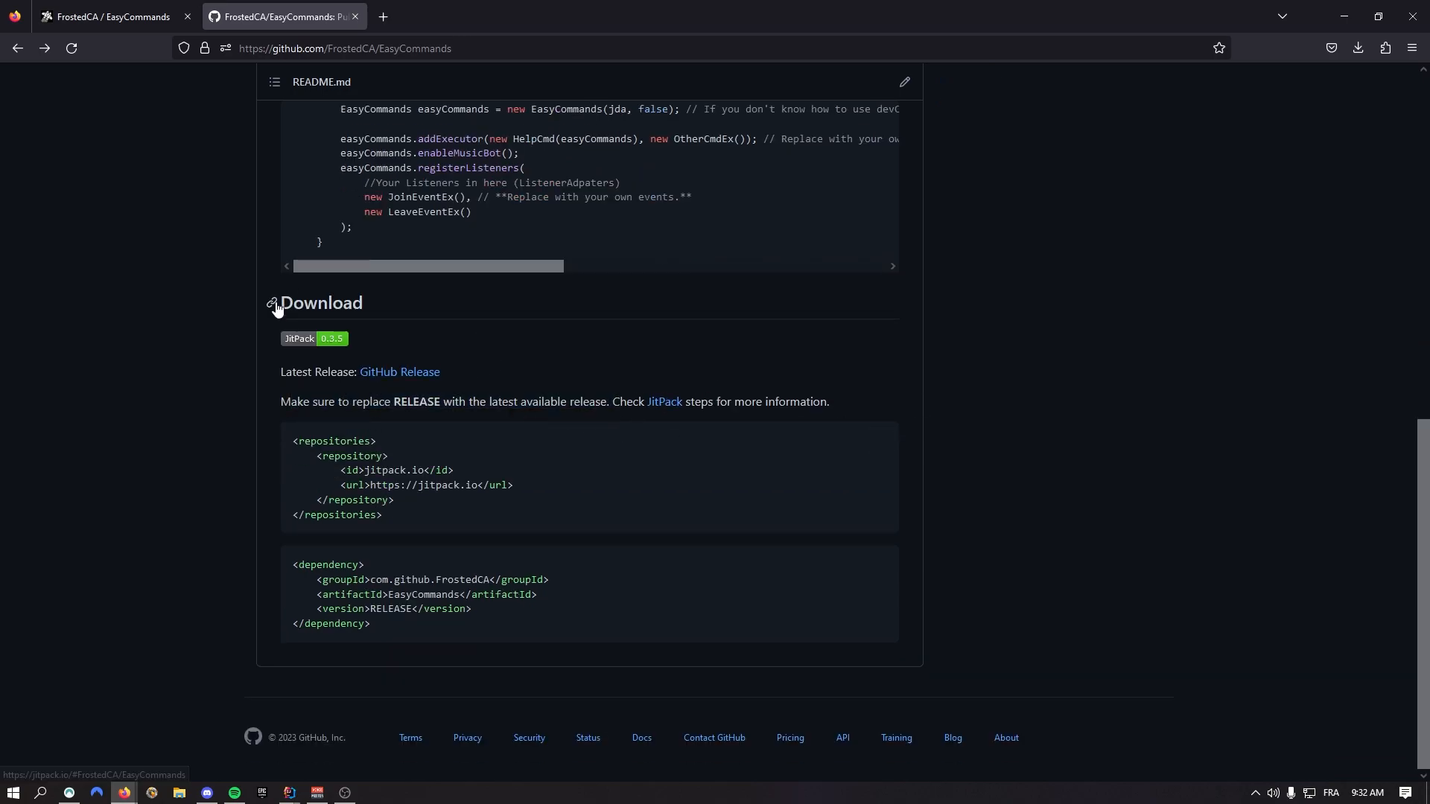
mouse_move(276, 420)
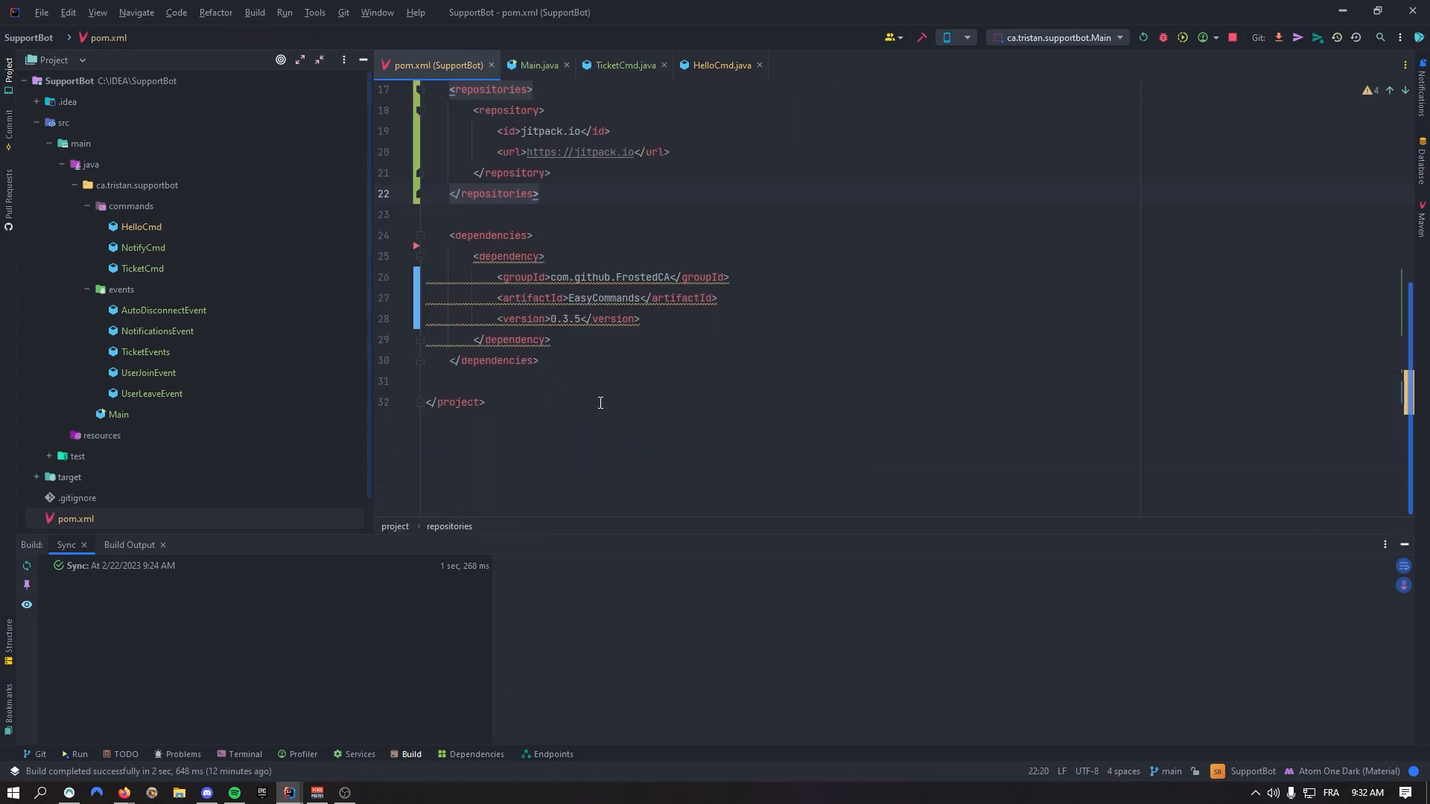
Review pom.xml's JitPack repository and EasyCommands 0.3.5 dependency against the README snippet.
left_click(427, 381)
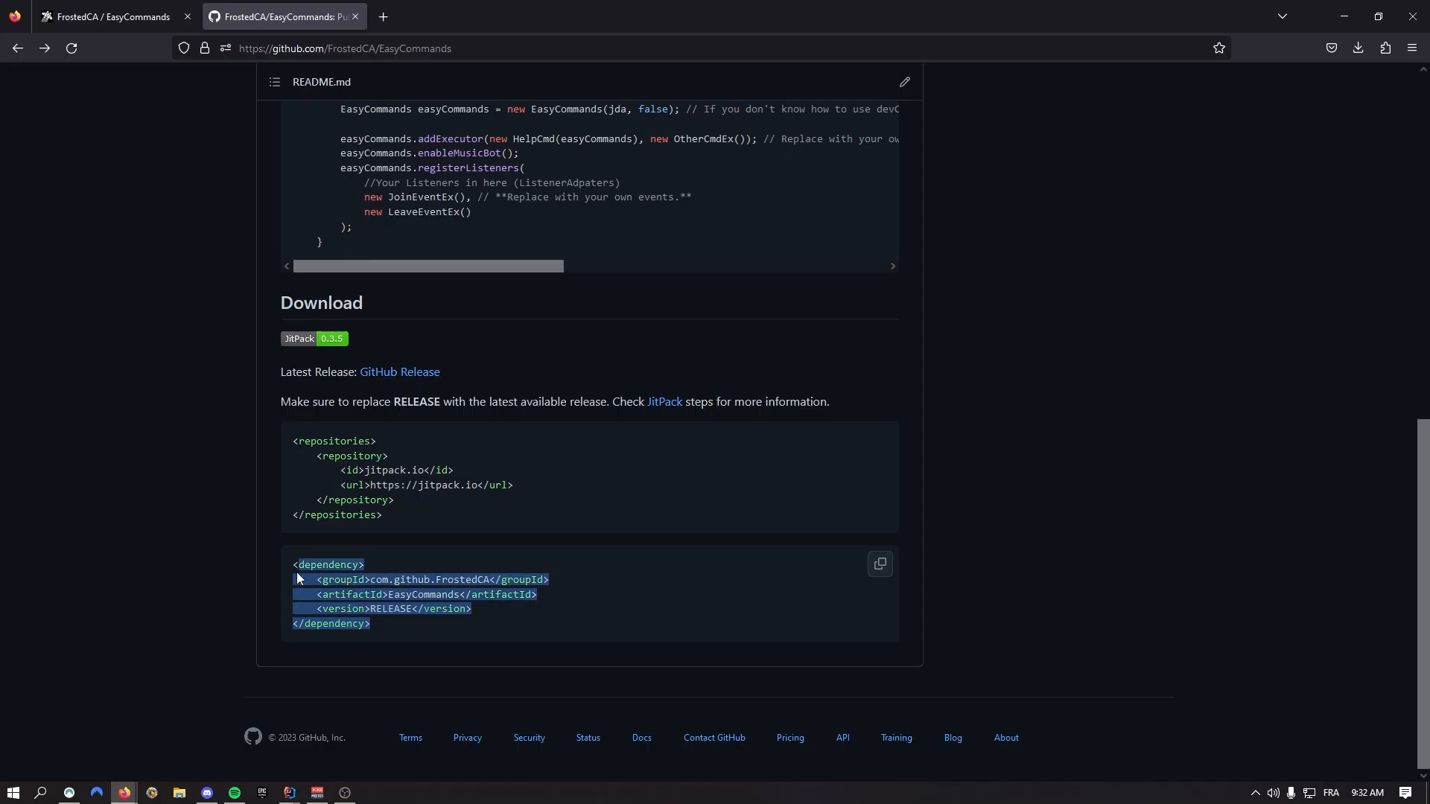
left_click(1015, 318)
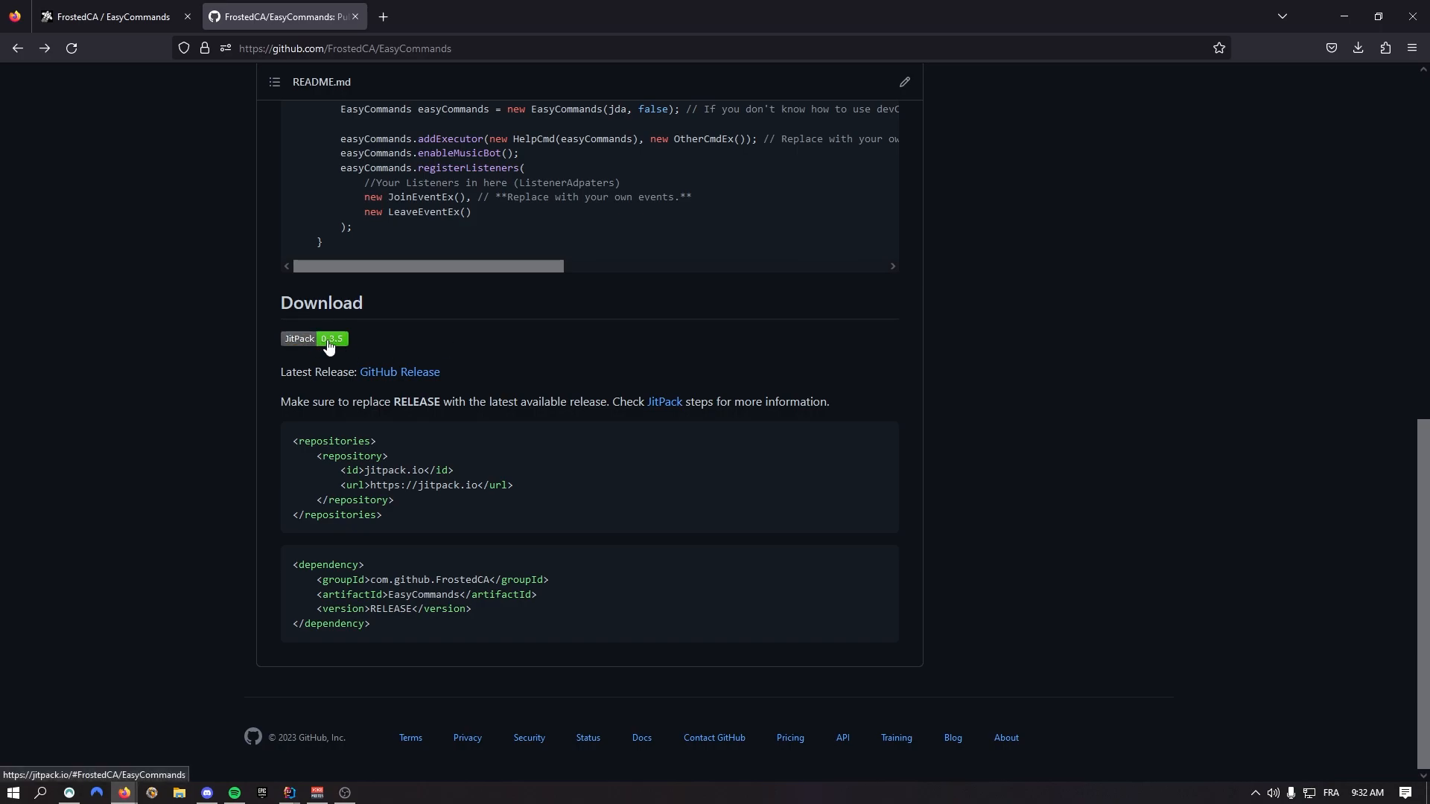
Open EasyCommands on JitPack from the README badge and scroll to versions v0.3.5–v0.1.
left_click(316, 340)
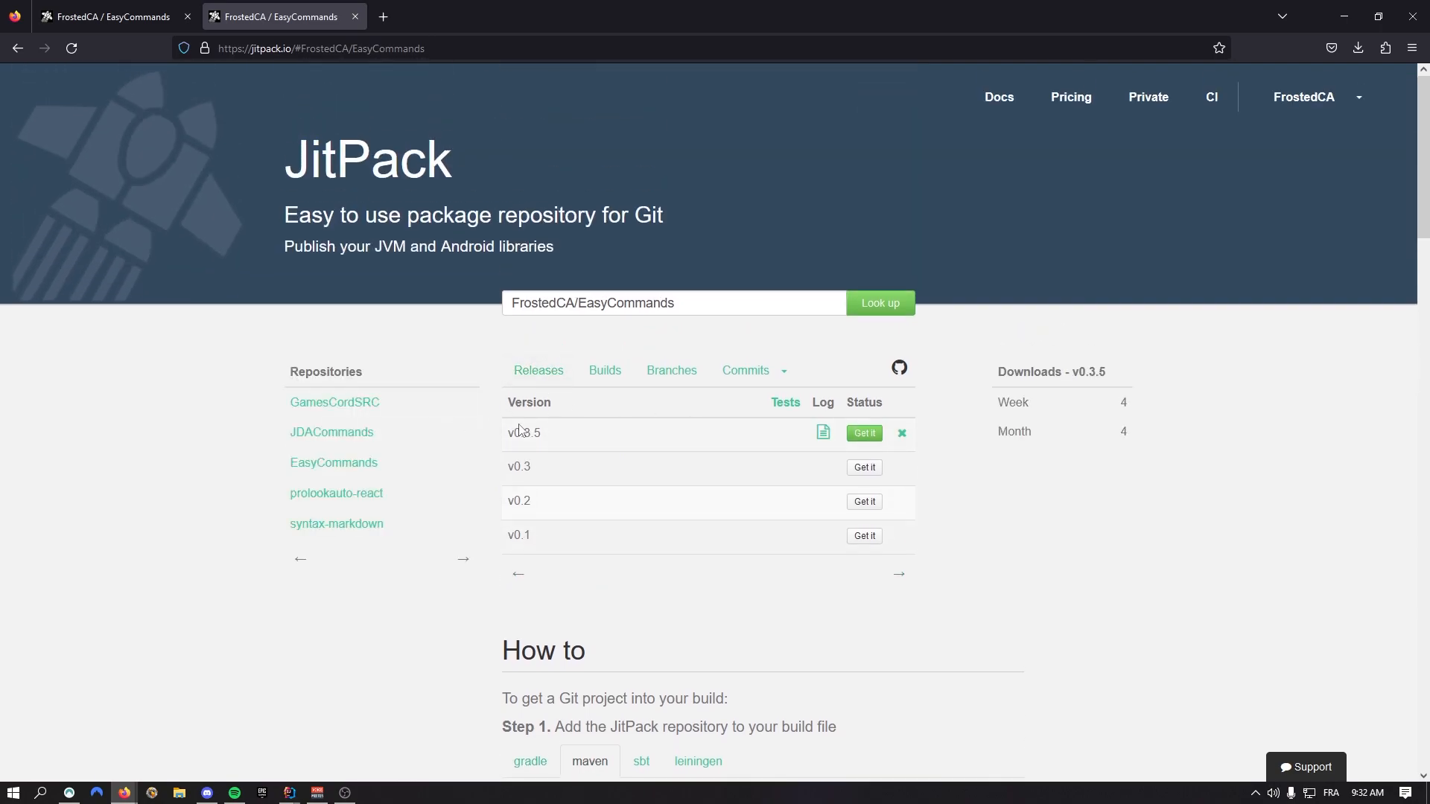
scroll("down", 3)
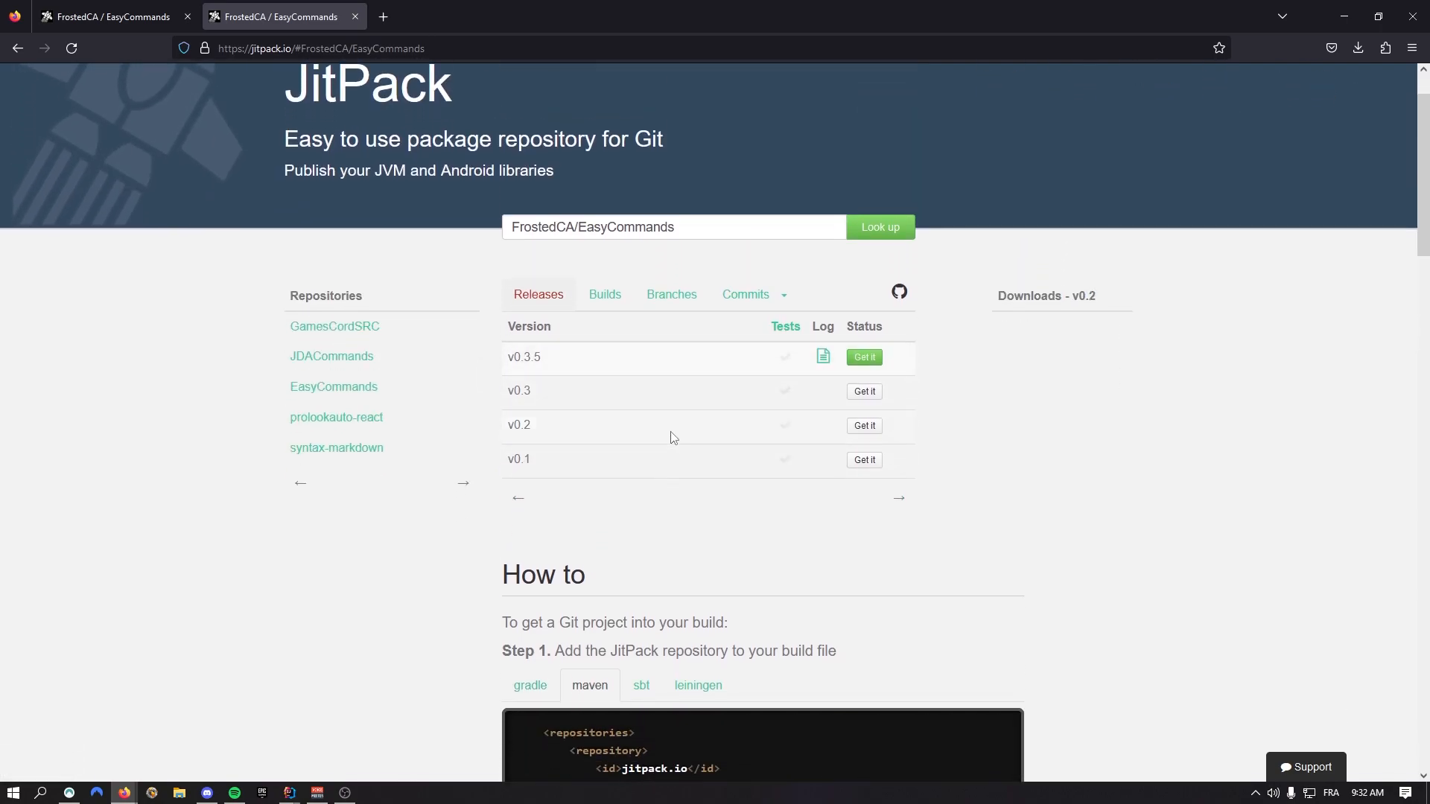
left_click(862, 357)
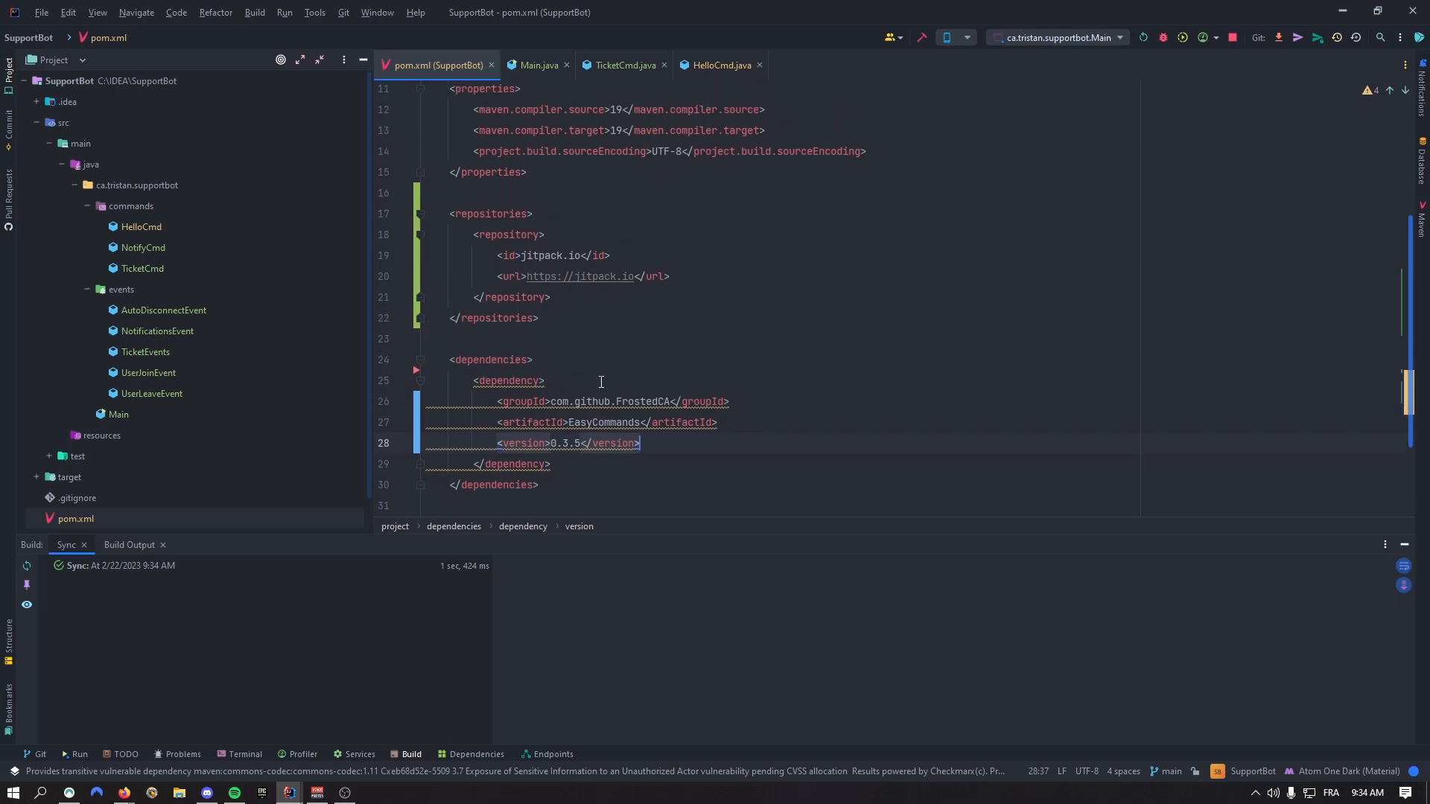
Show Main.java's EasyCommands setup after syncing the Maven project.
left_click(538, 64)
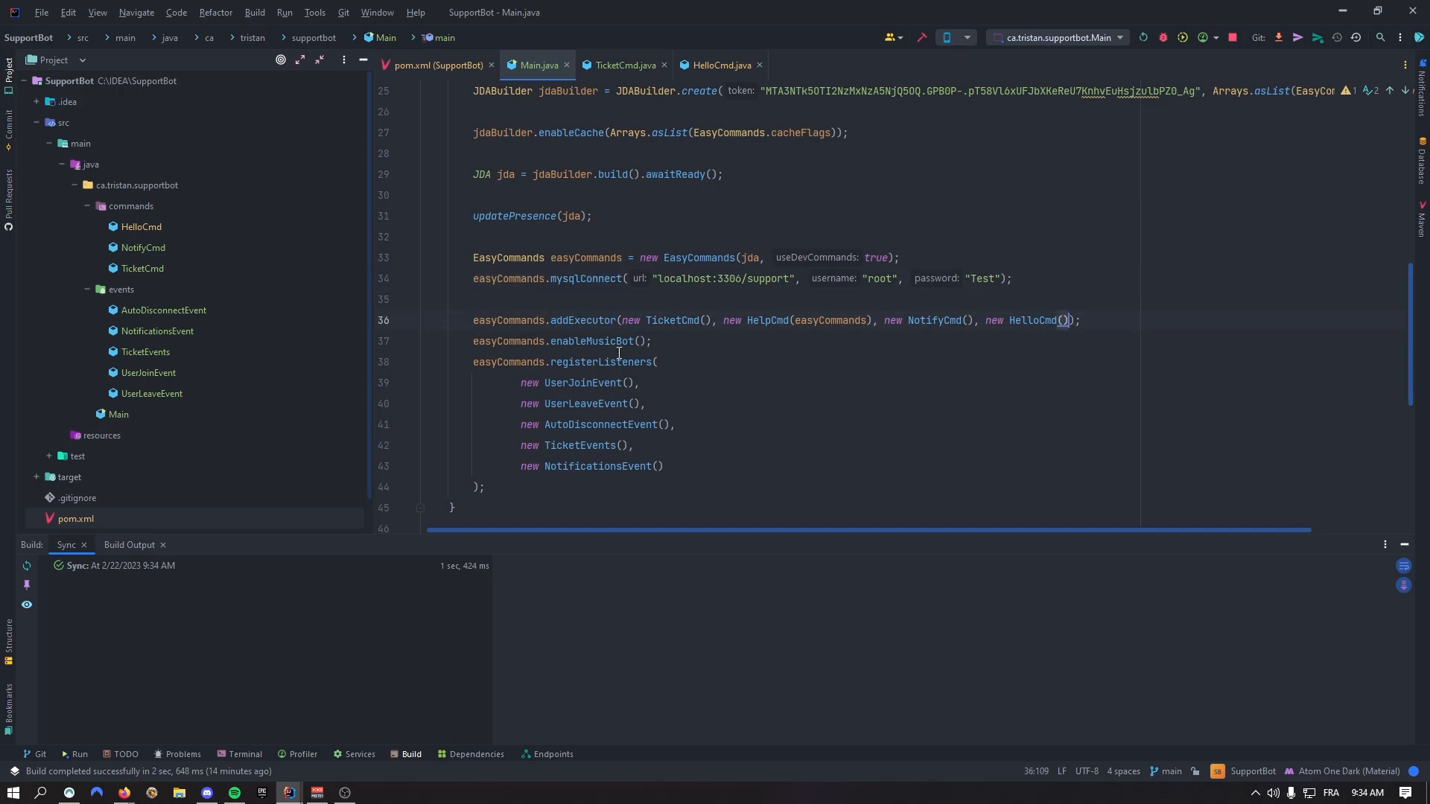
scroll("down", 3)
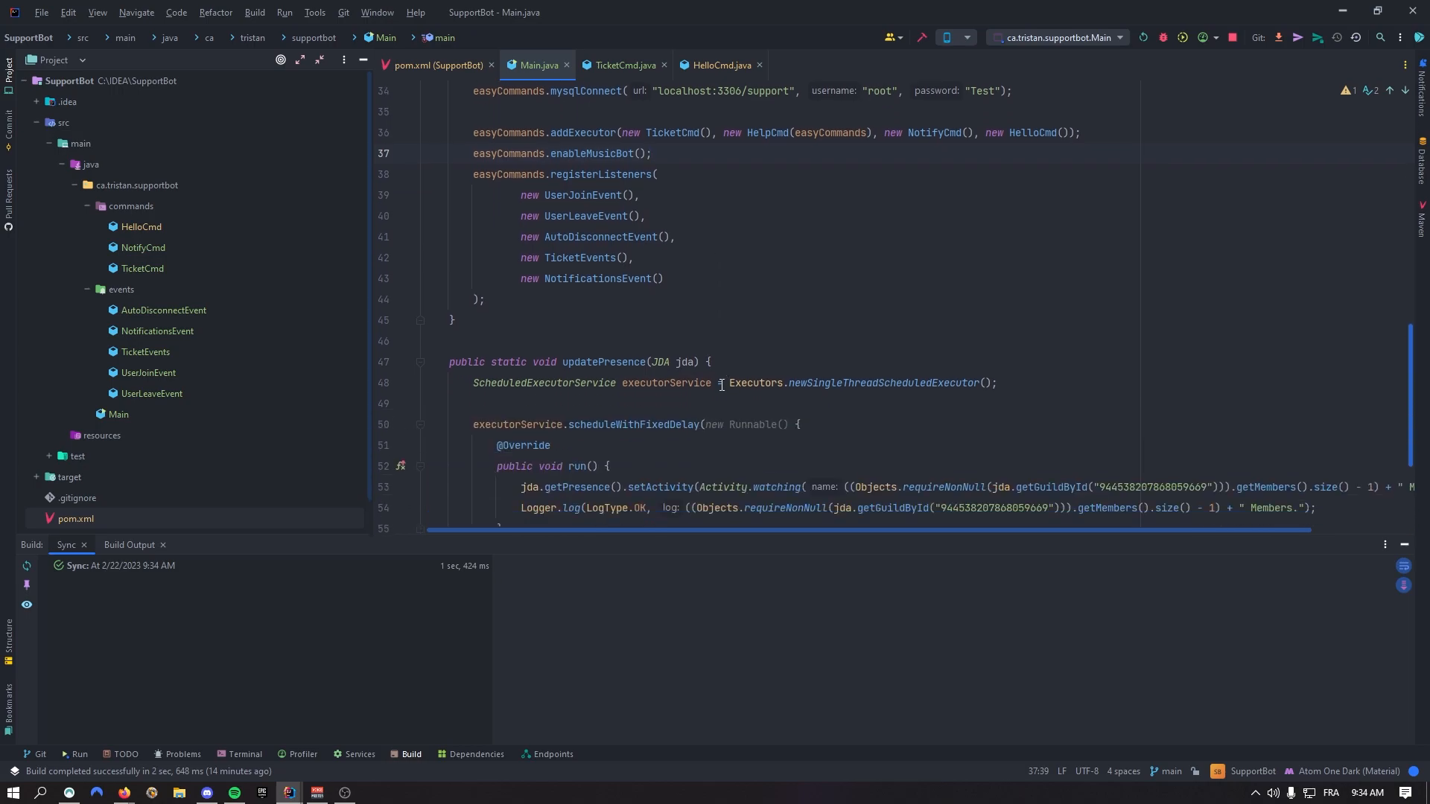
left_click(436, 65)
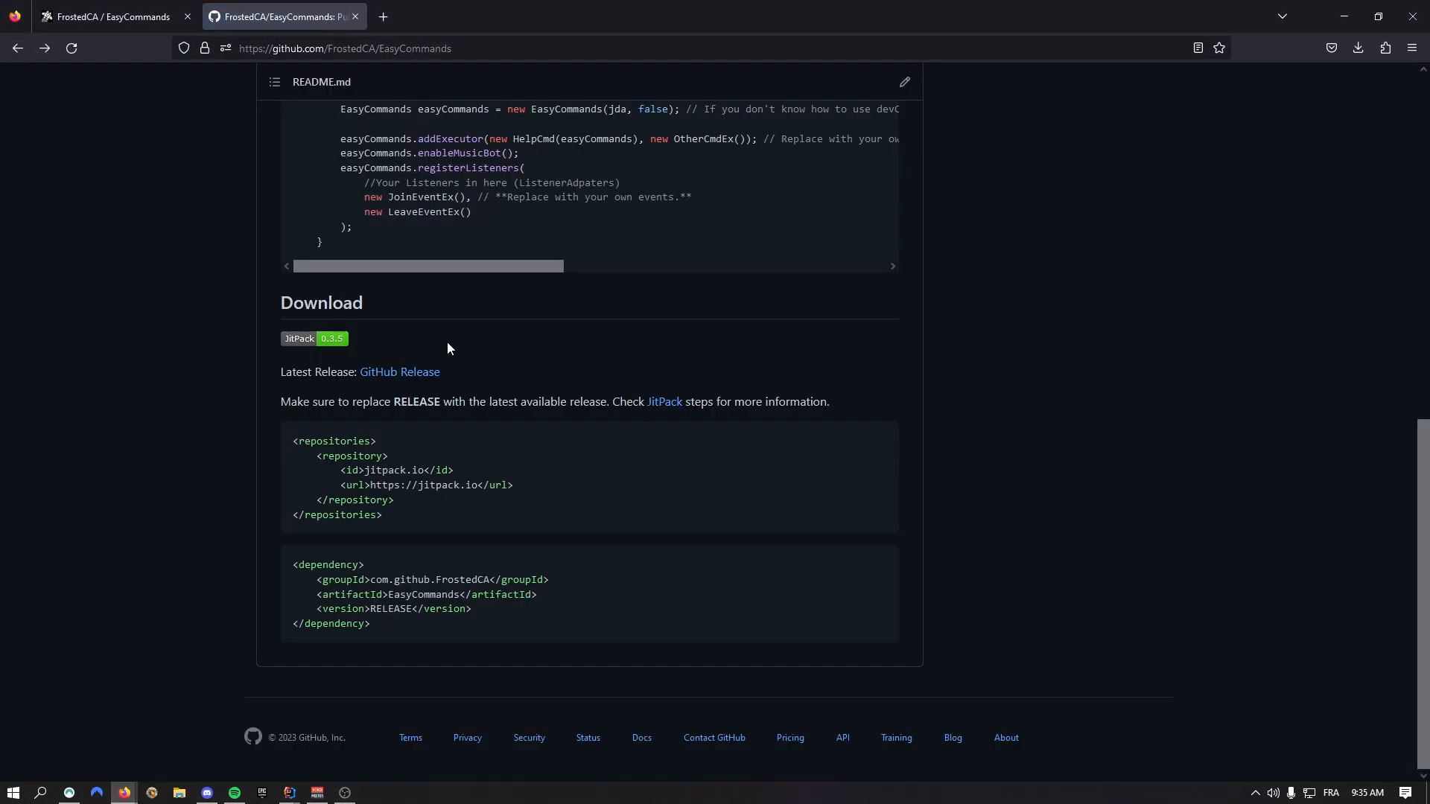
mouse_move(346, 365)
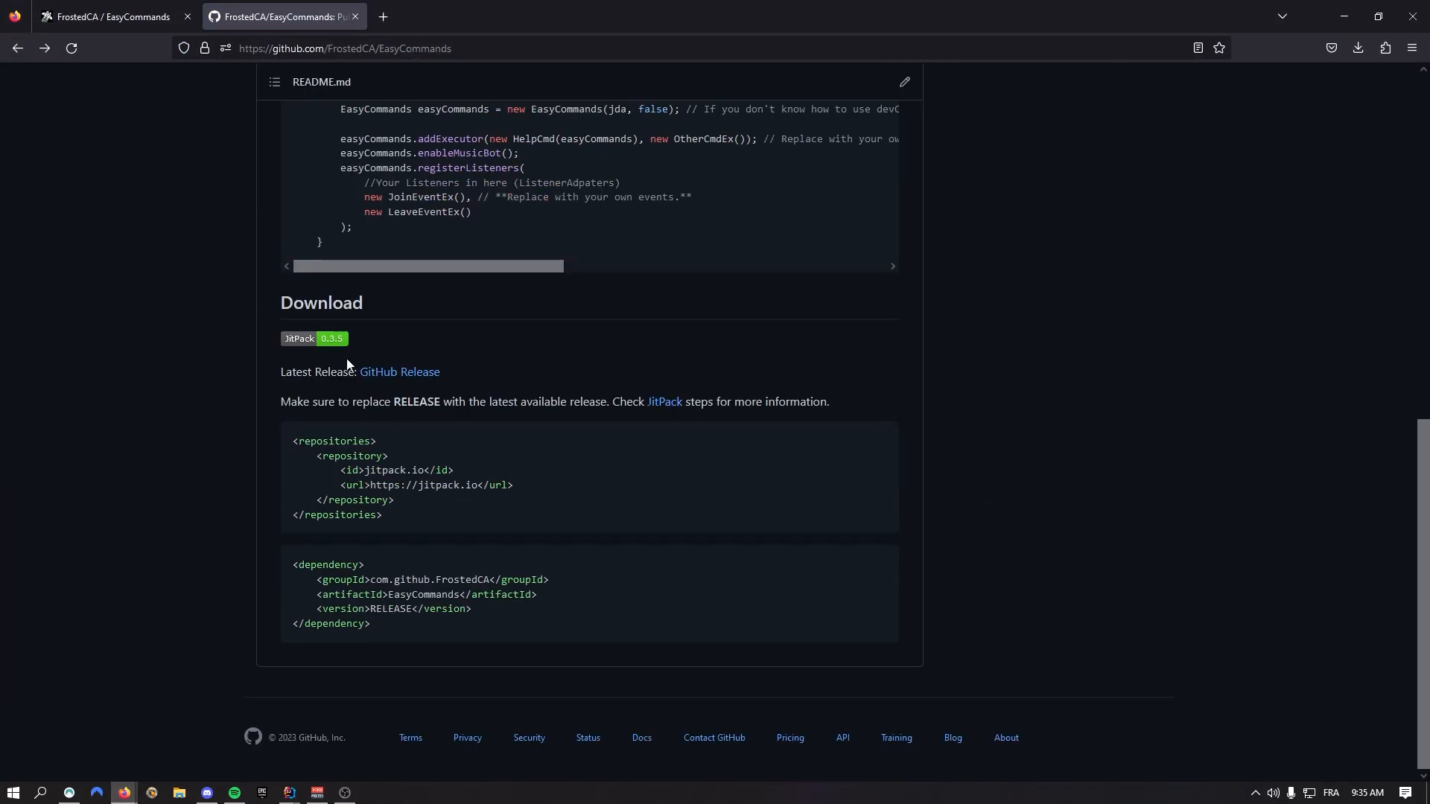
mouse_move(345, 345)
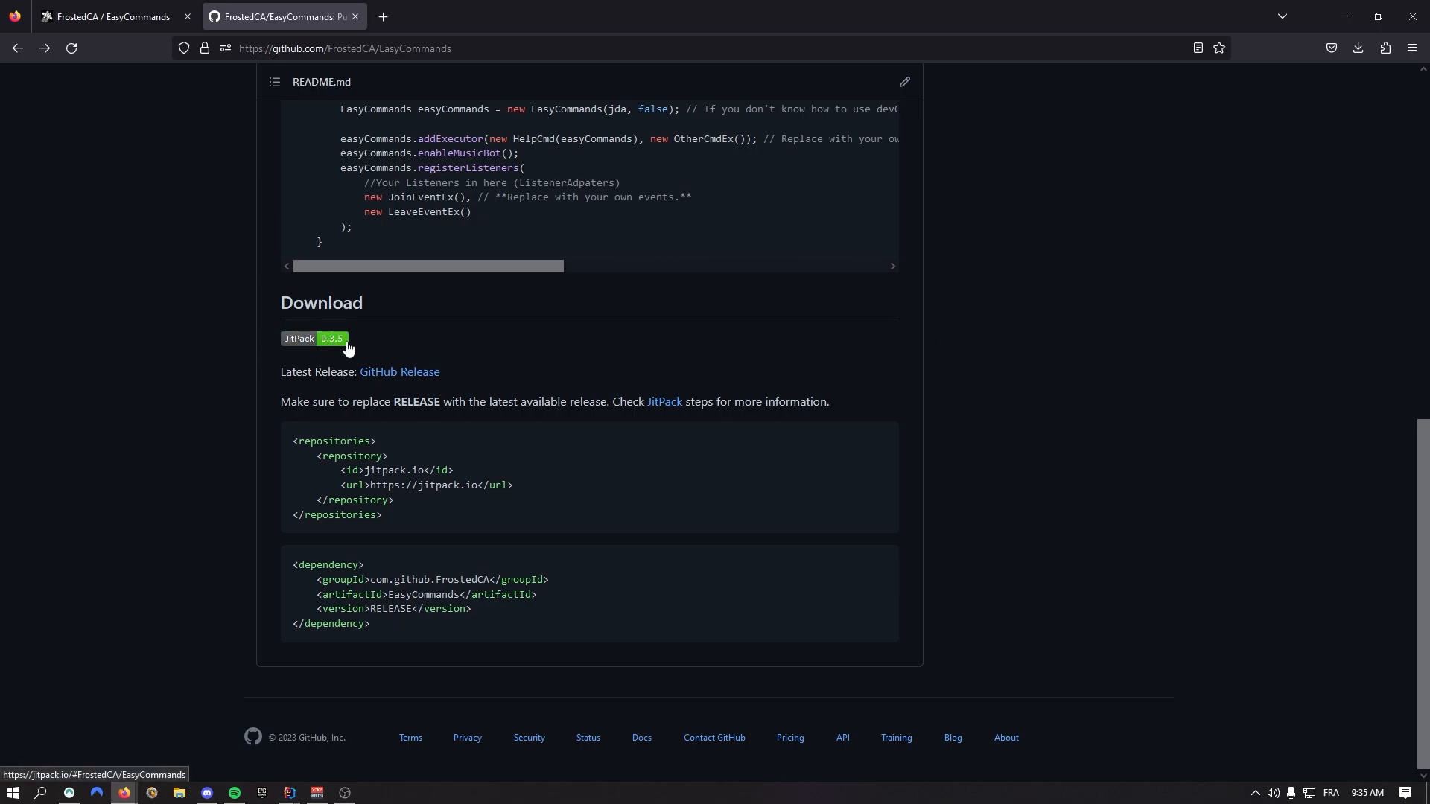